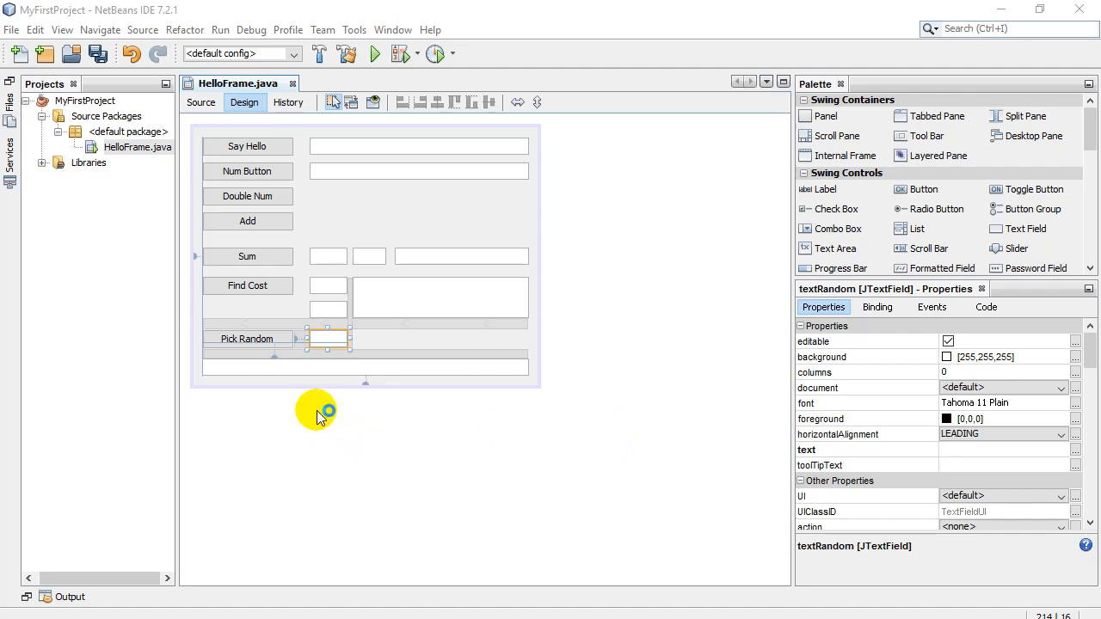
pyautogui.moveTo(338, 407)
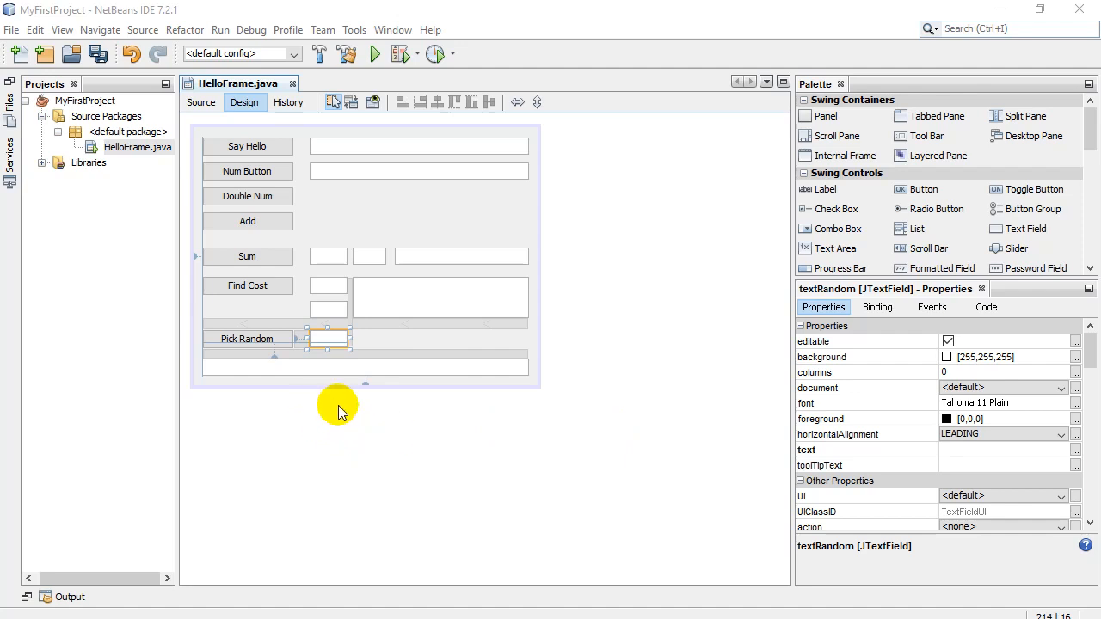
pyautogui.moveTo(333, 411)
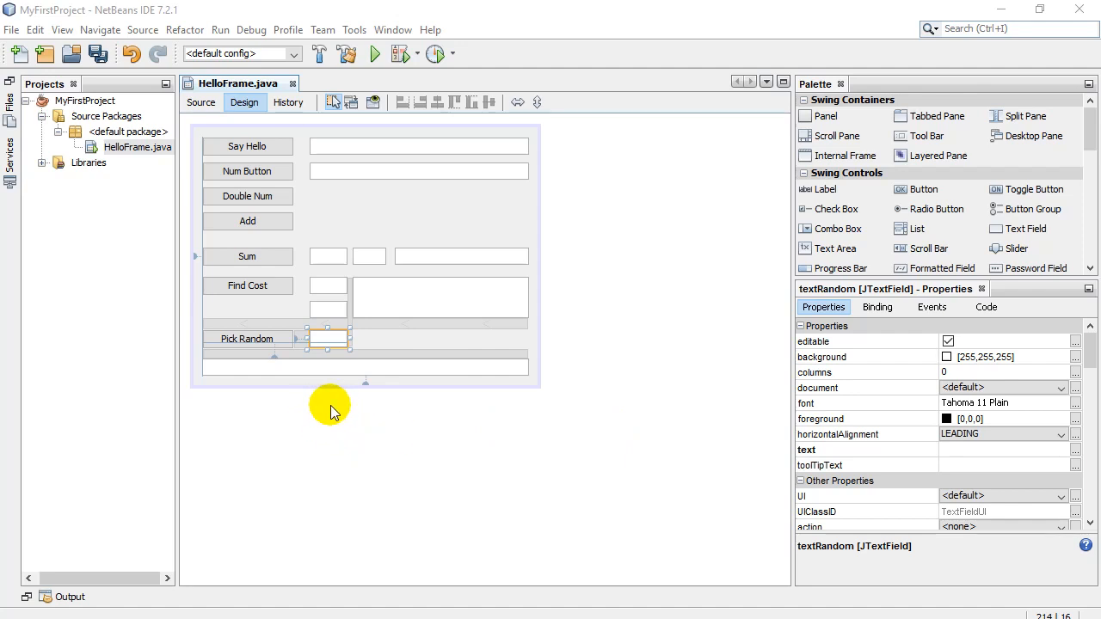
pyautogui.moveTo(250, 355)
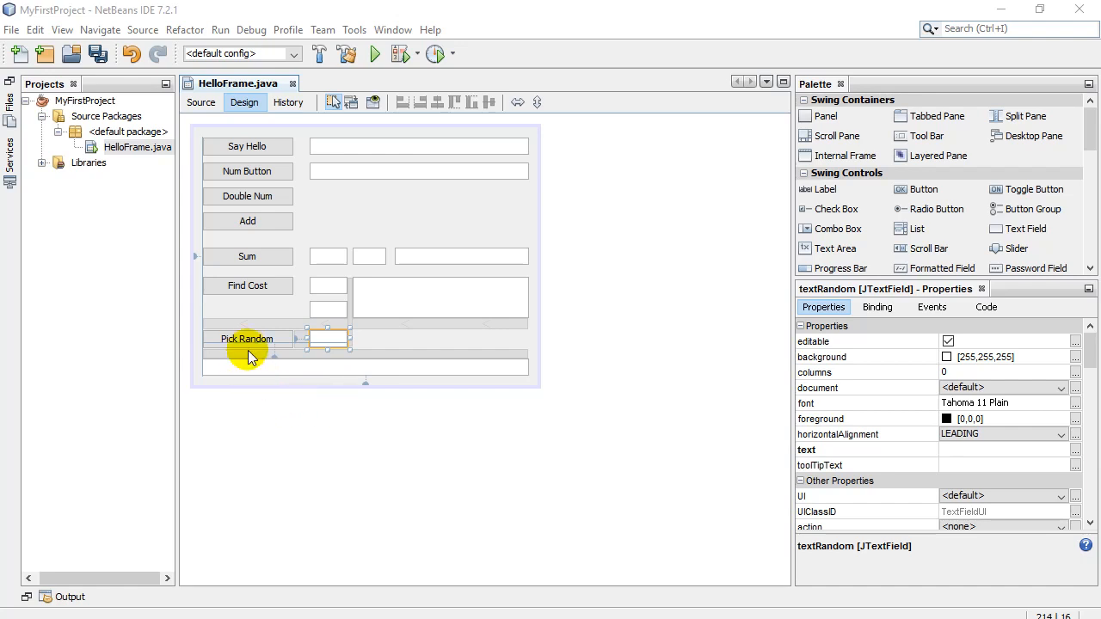
# Inspect the Pick Random button and text box properties, then view HelloFrame's source code.
pyautogui.click(246, 338)
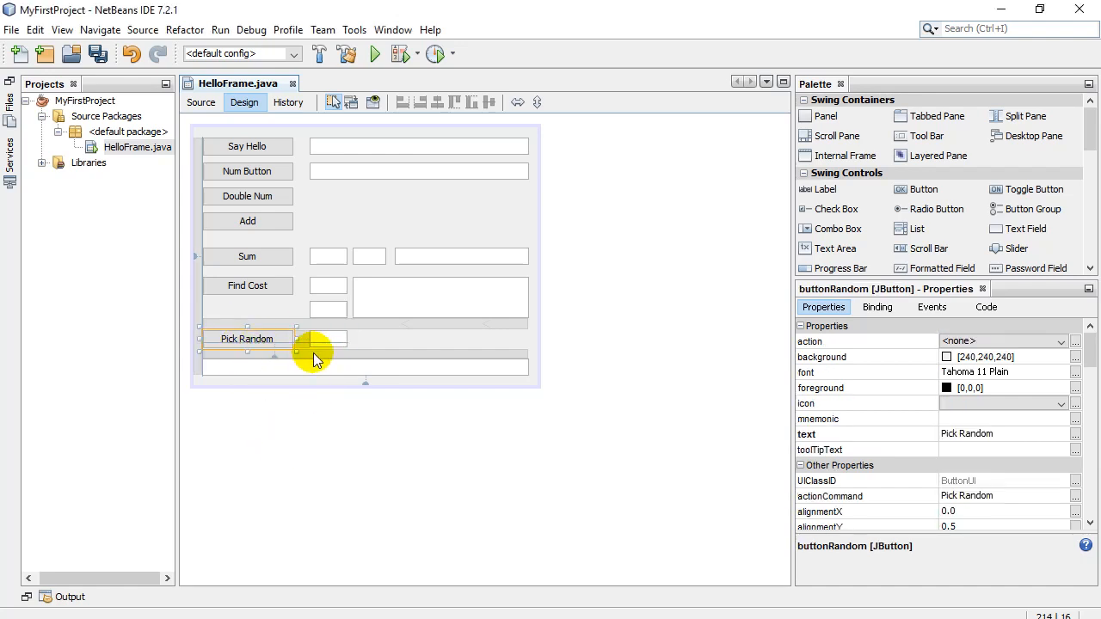
pyautogui.click(329, 338)
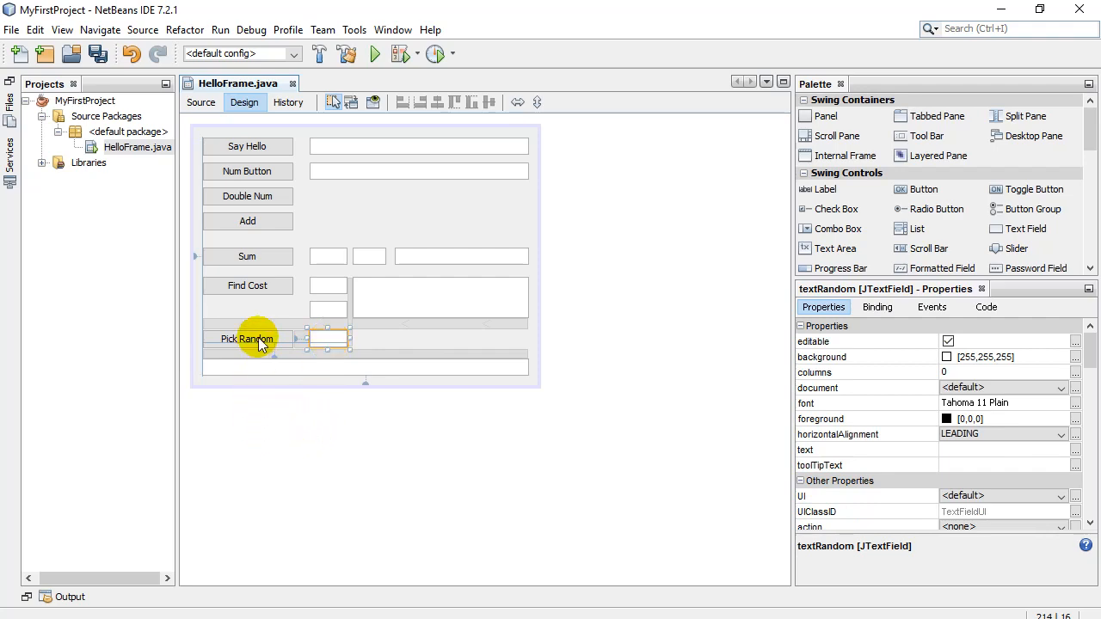
pyautogui.click(201, 103)
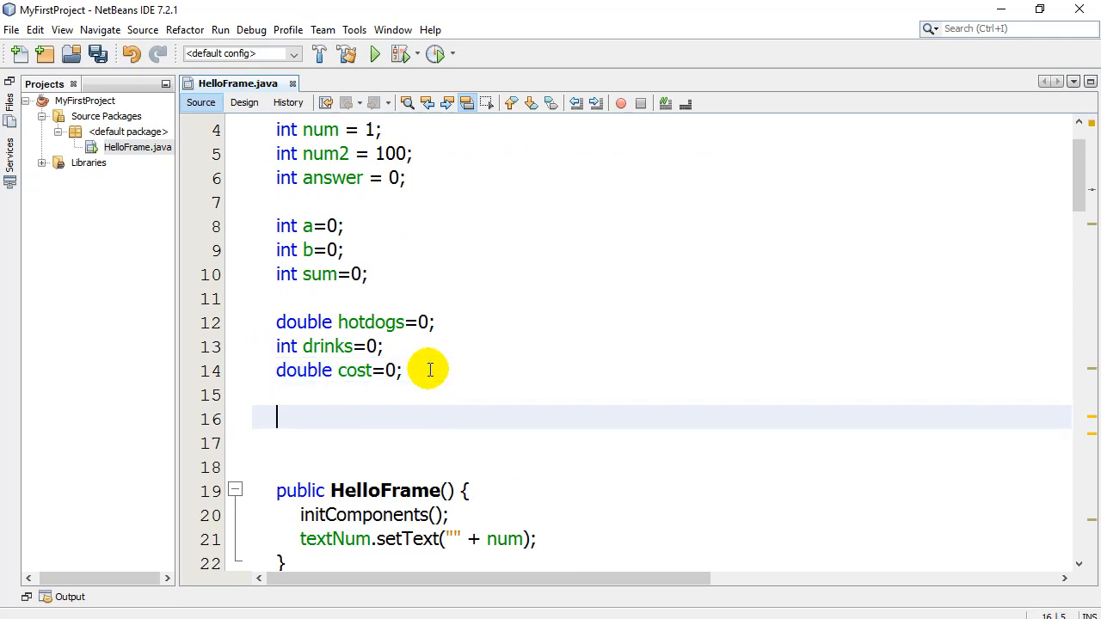
# Declare the field double mystery=0; on the line below the cost field.
pyautogui.write('do')
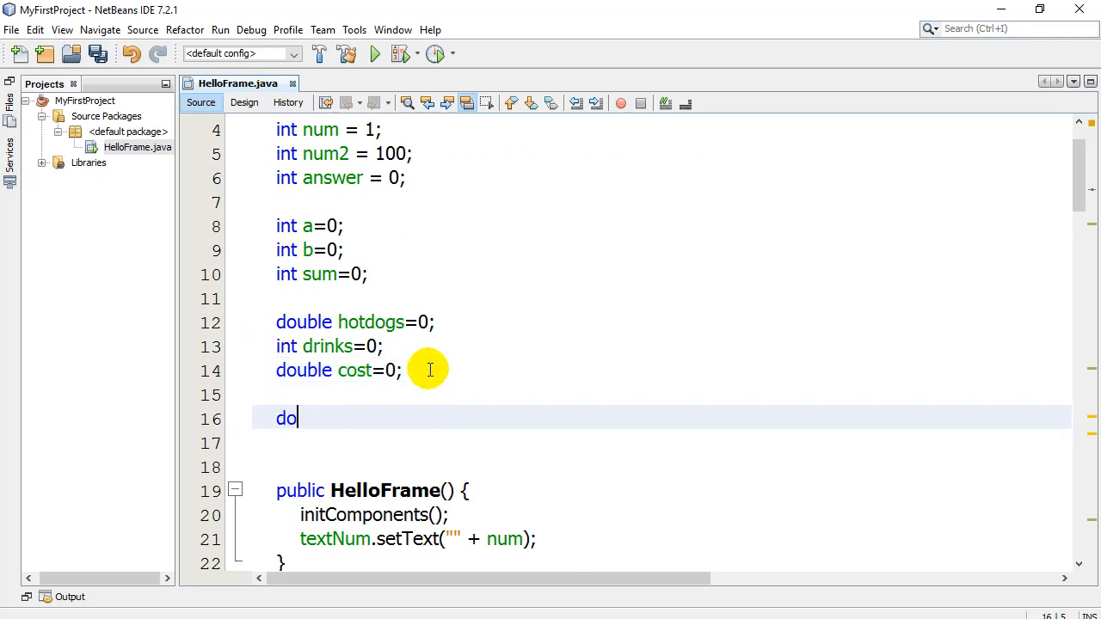
pyautogui.write('uble')
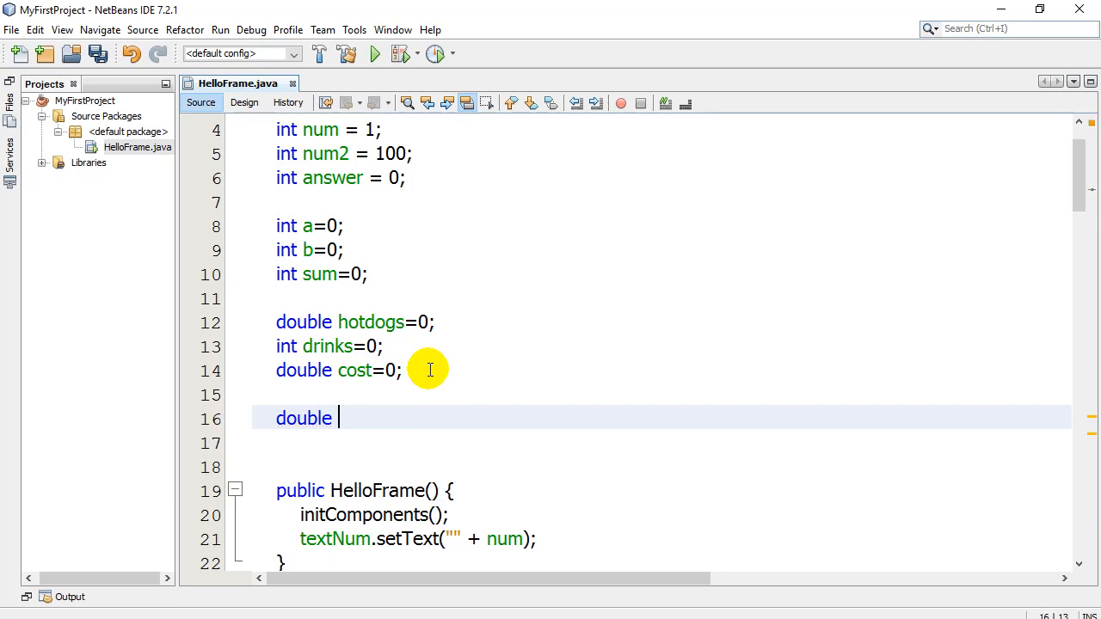
pyautogui.write('mystery')
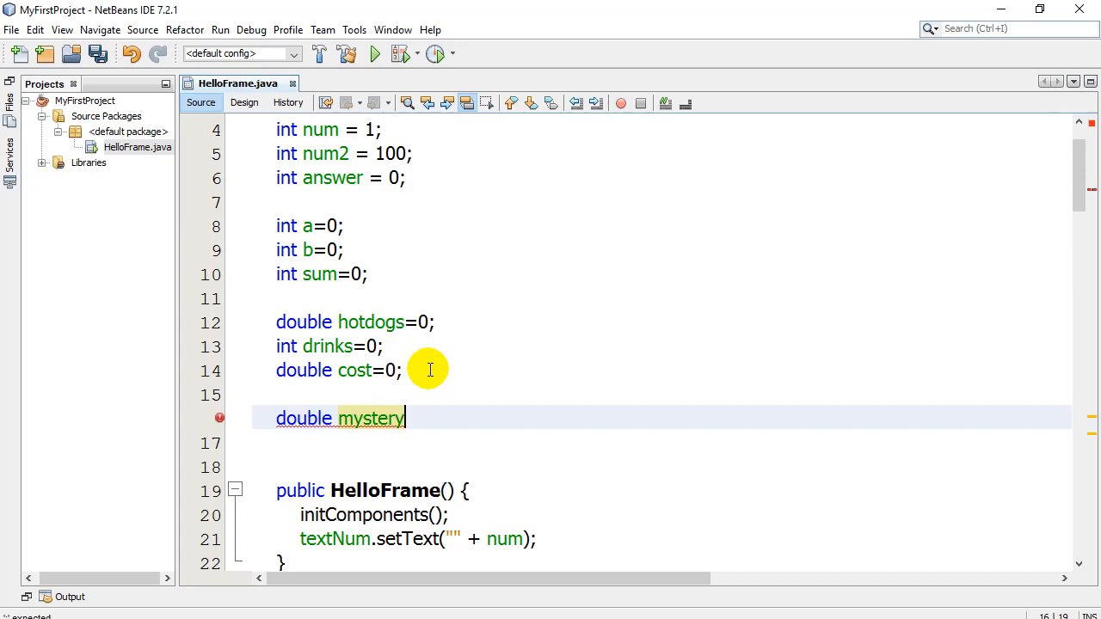
pyautogui.write('=0;')
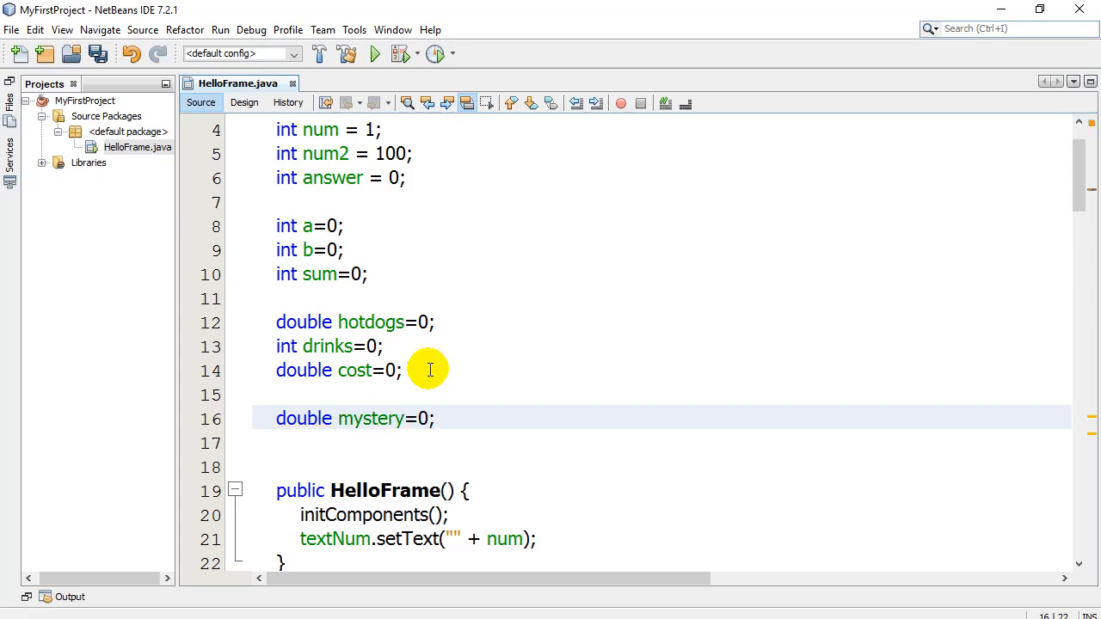
pyautogui.click(276, 394)
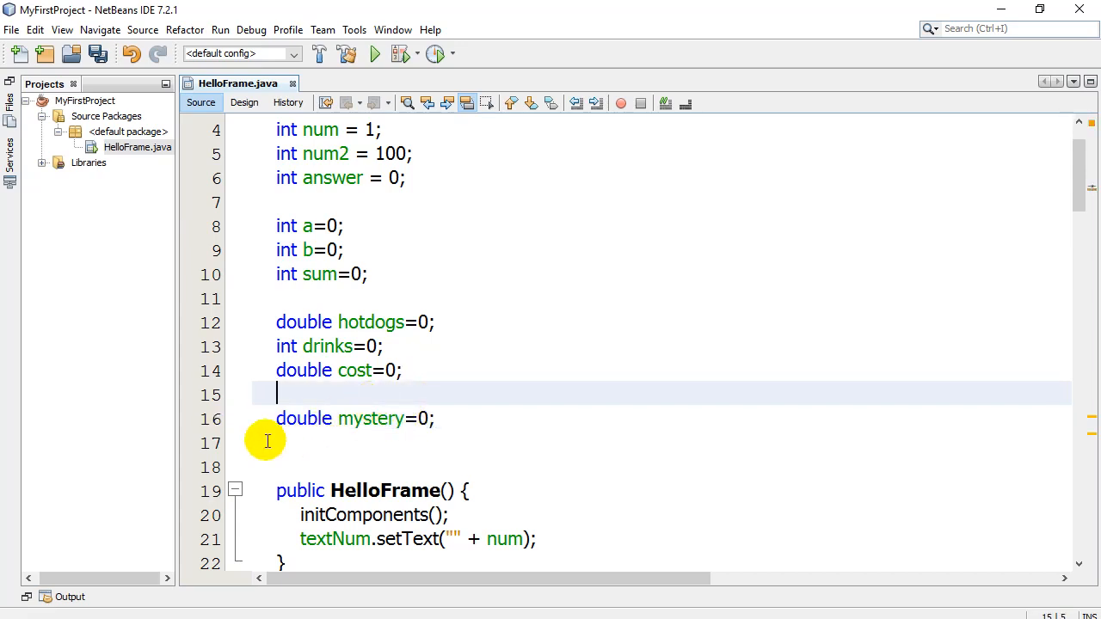
# Replace the buttonRandom TODO with mystery = (int)(Math.random()*100) + 1.
pyautogui.scroll(-3)
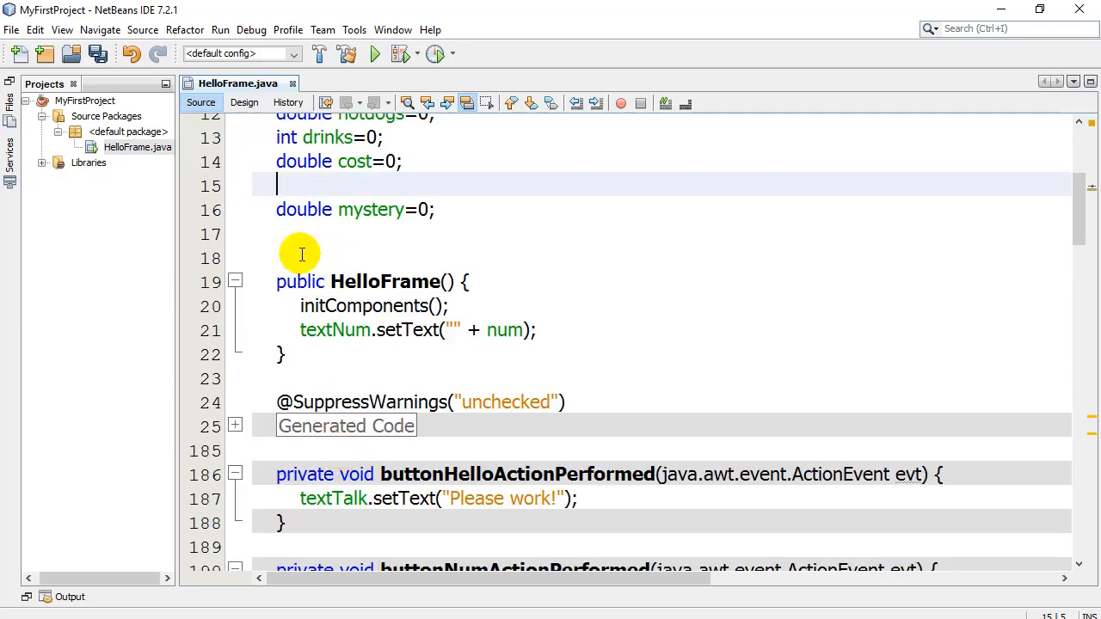
pyautogui.scroll(-3)
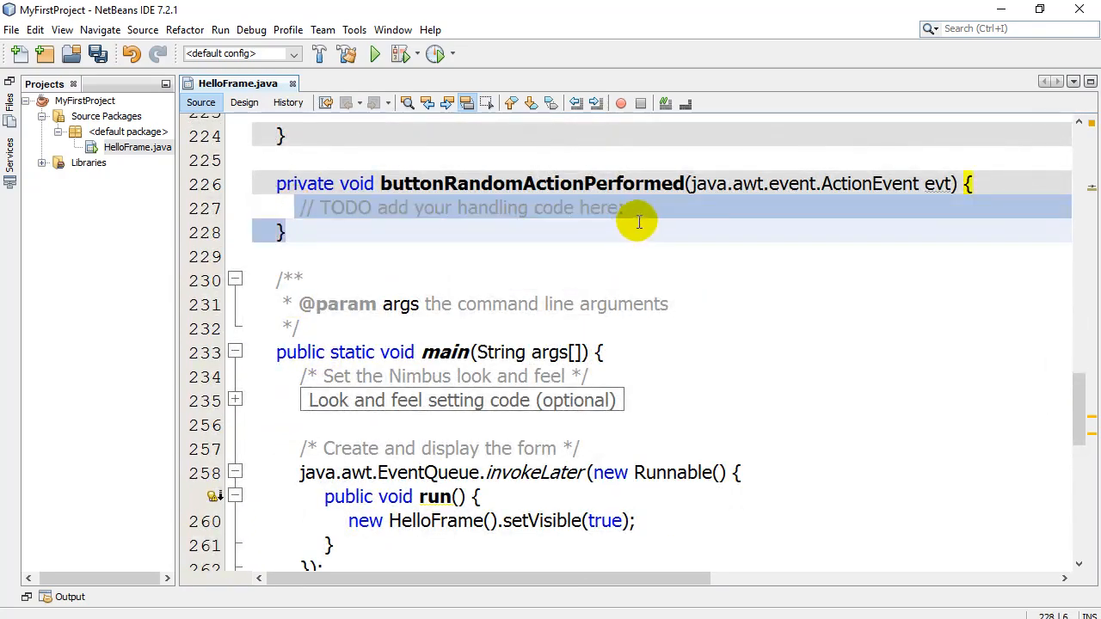
pyautogui.press('Delete')
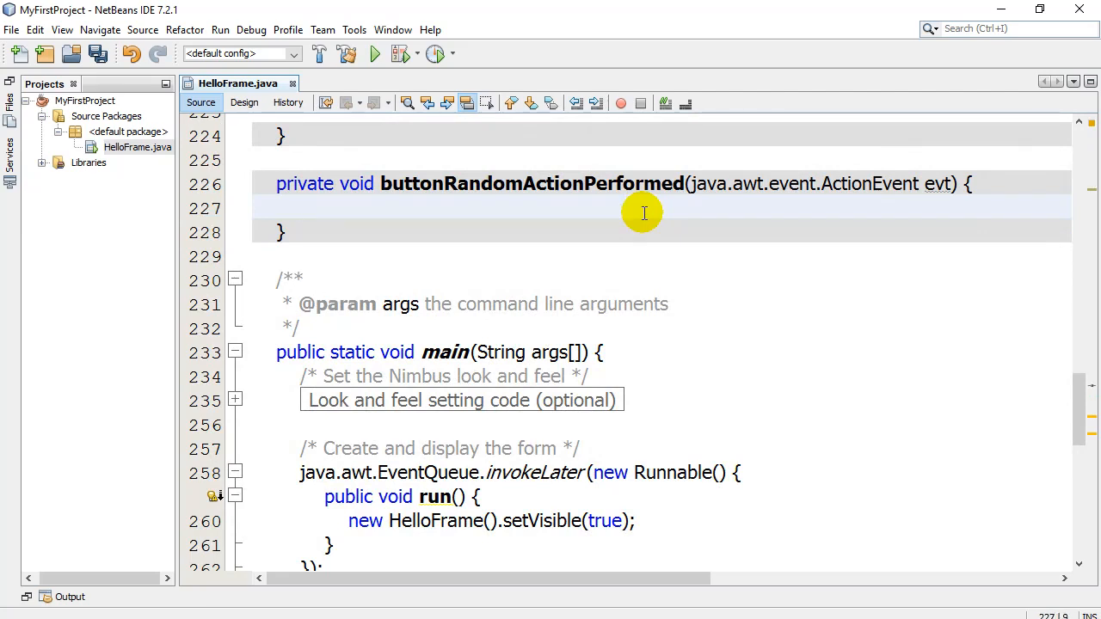
pyautogui.click(301, 207)
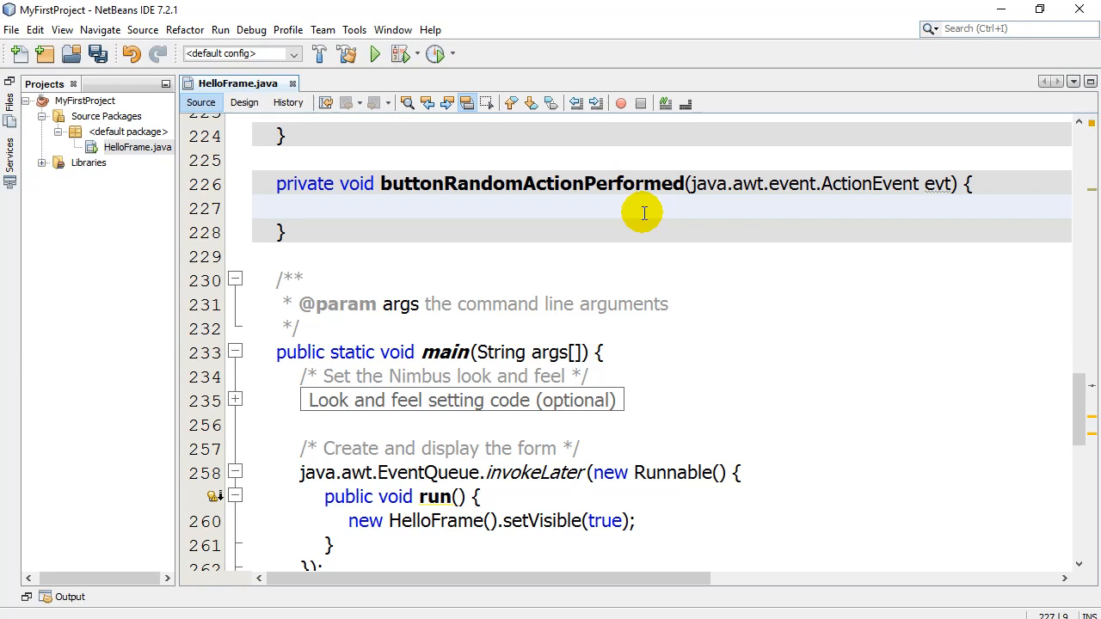
pyautogui.write('myster=')
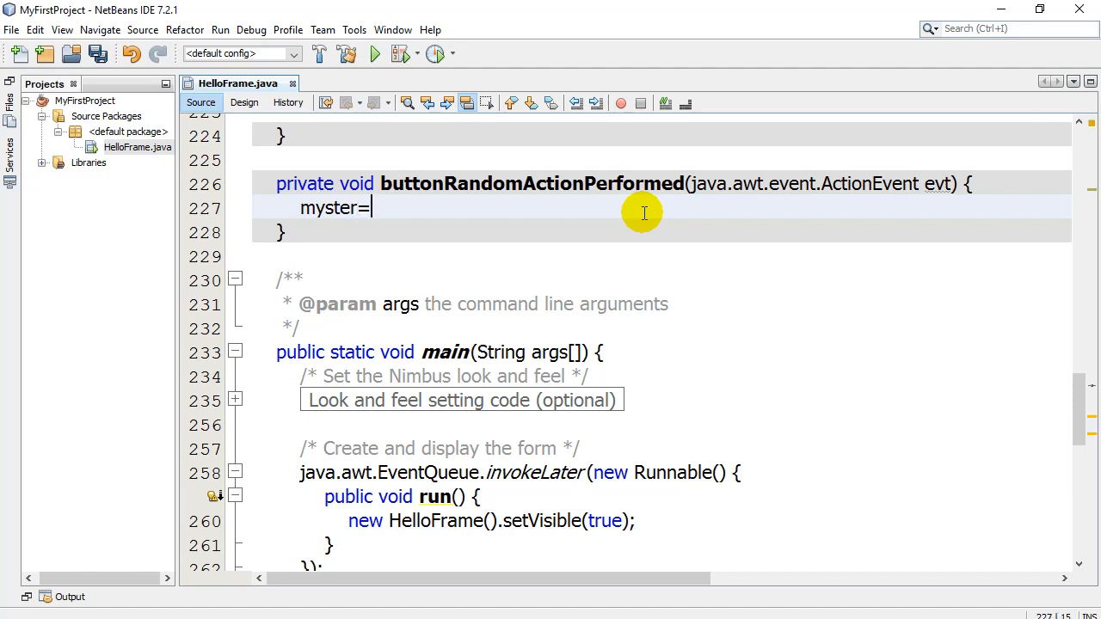
pyautogui.write('y')
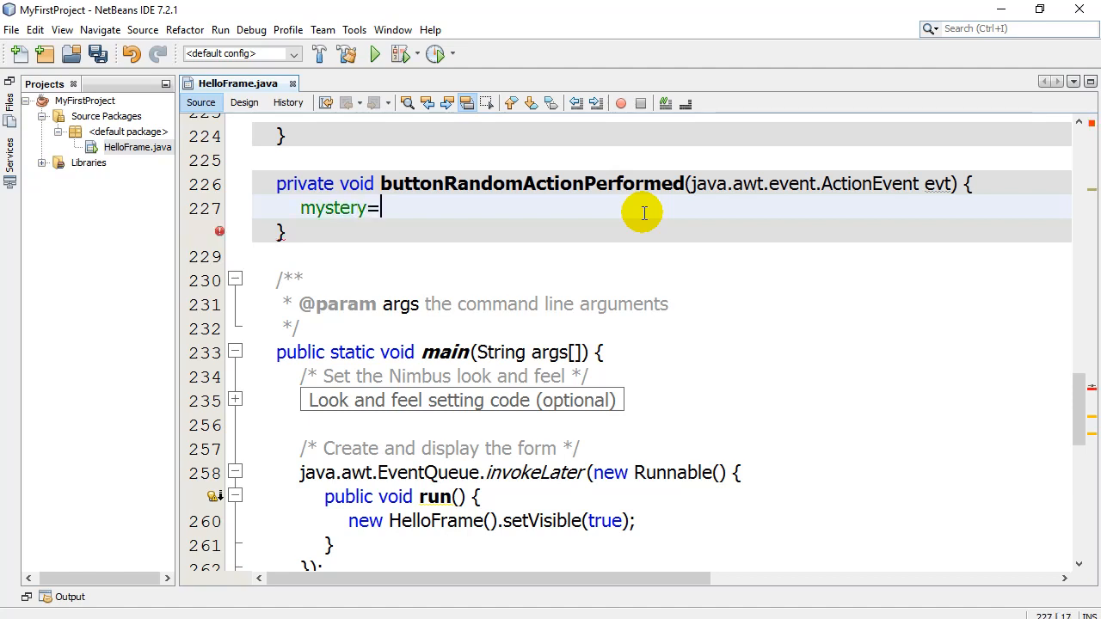
pyautogui.write('(int)()')
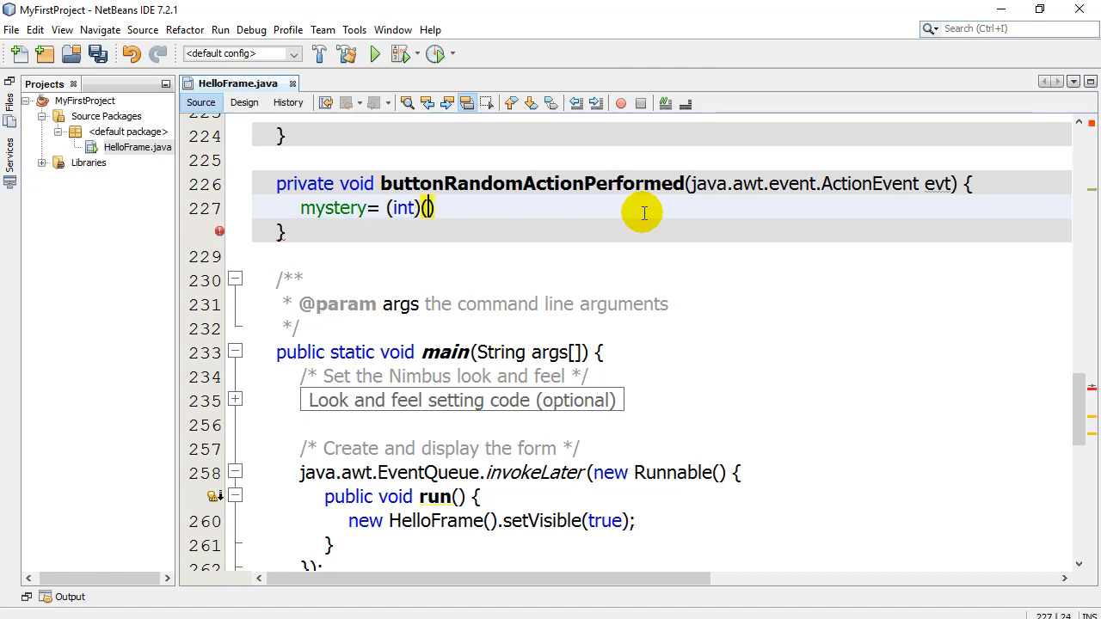
pyautogui.write('Math.random(')
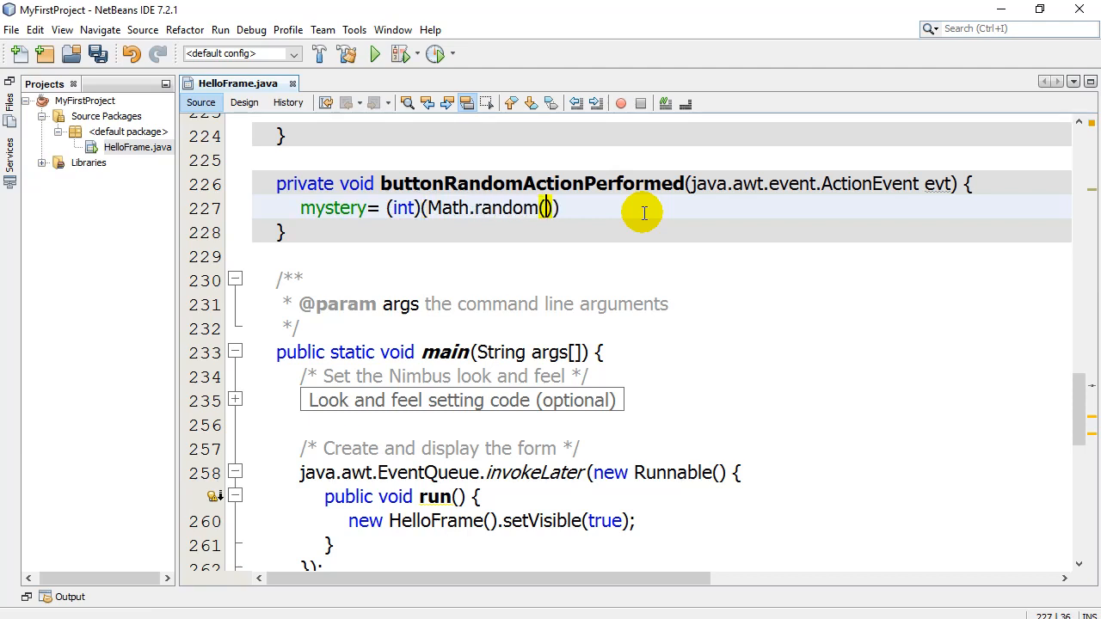
pyautogui.write('*1')
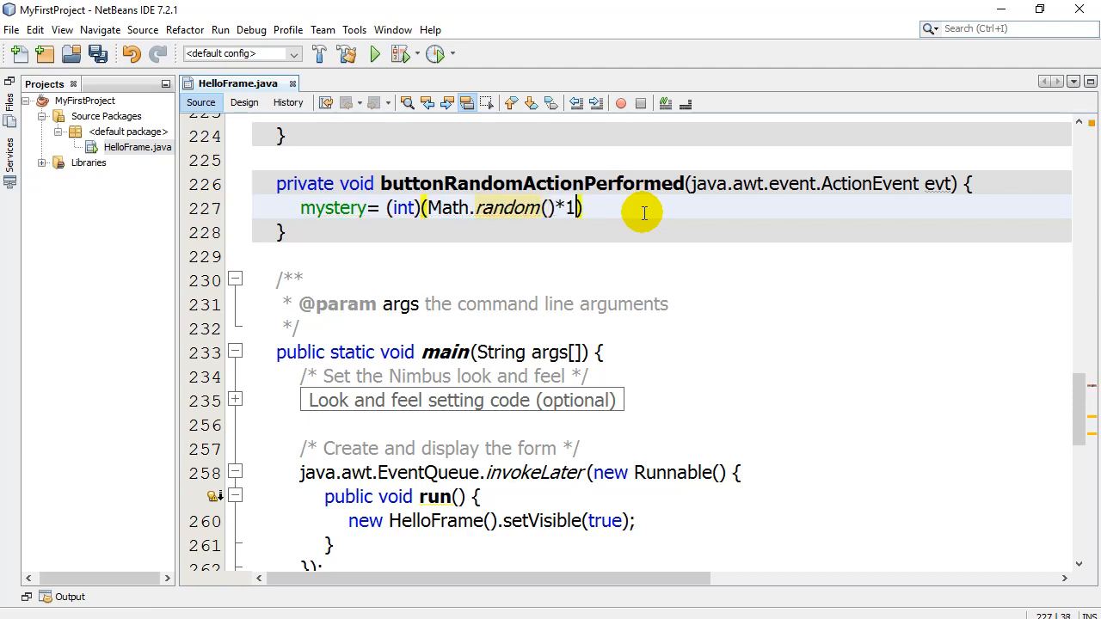
pyautogui.write('00) + 1;')
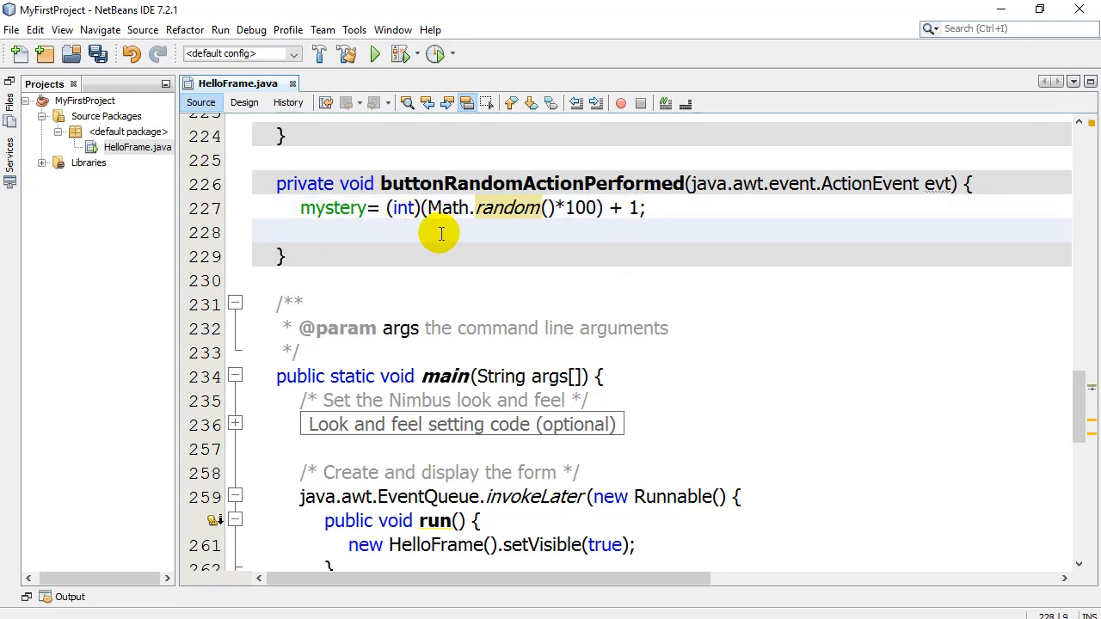
pyautogui.moveTo(469, 264)
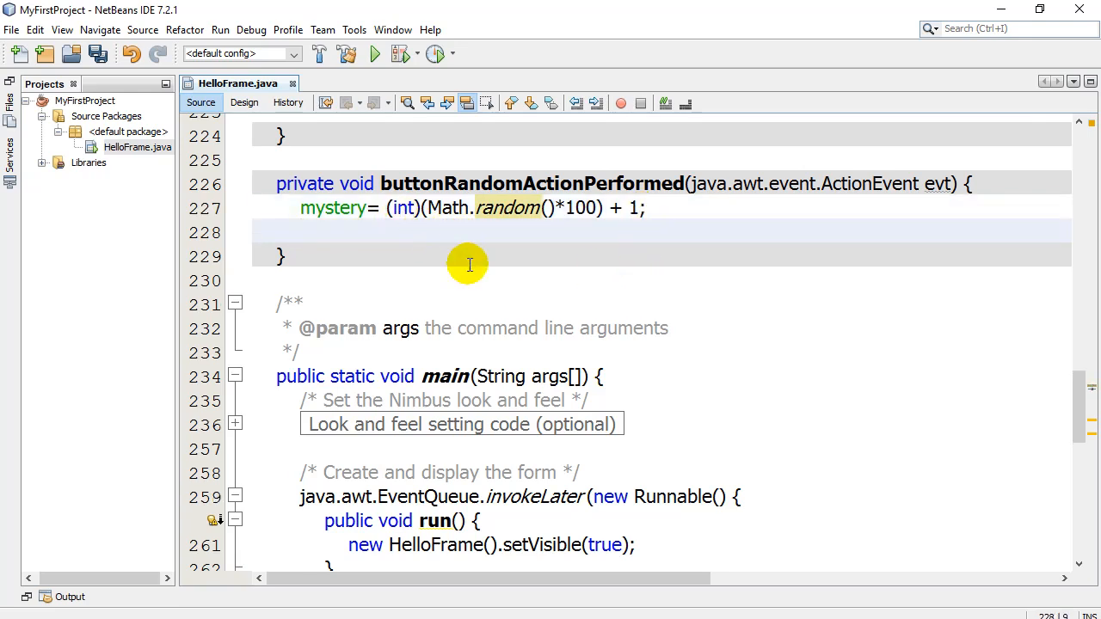
# Add the first range note, 0-.999999 *100, below the Math.random() line.
pyautogui.click(301, 232)
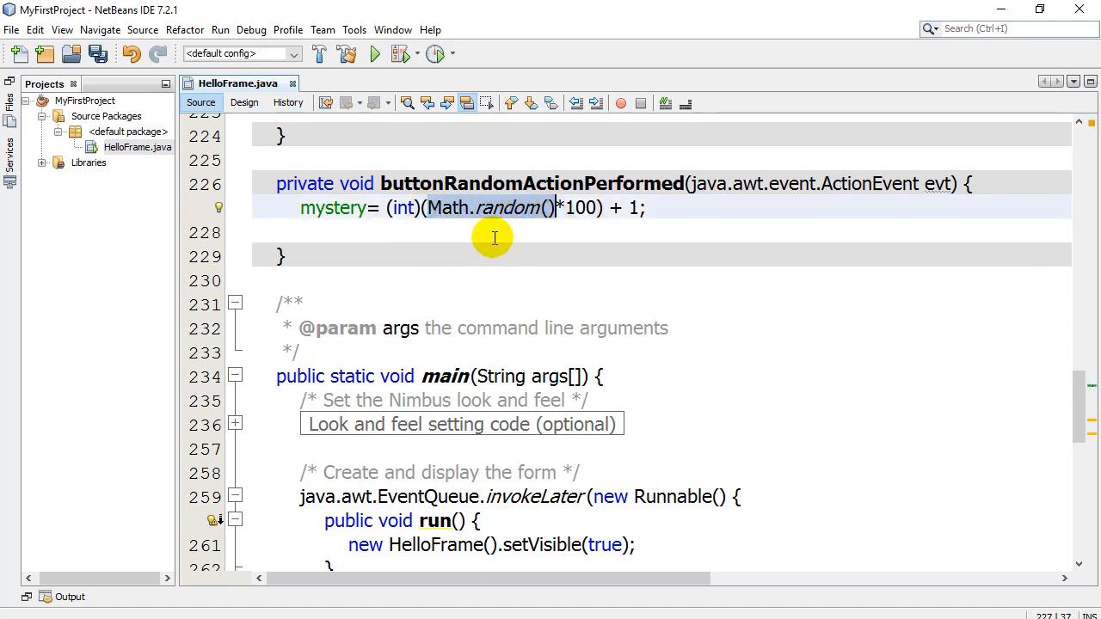
pyautogui.moveTo(454, 231)
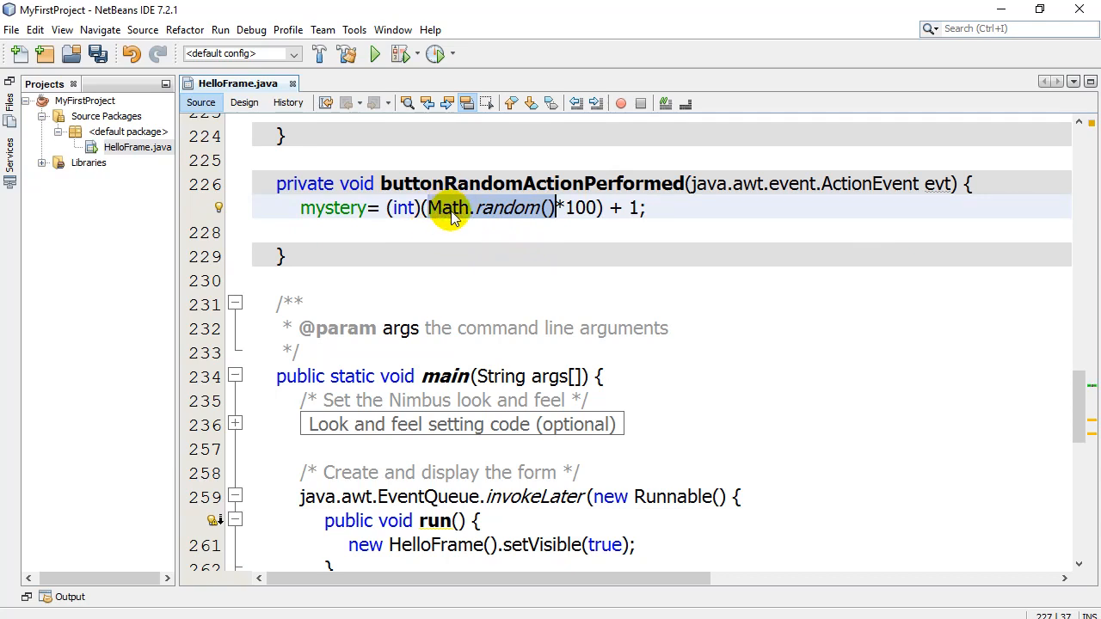
pyautogui.moveTo(464, 239)
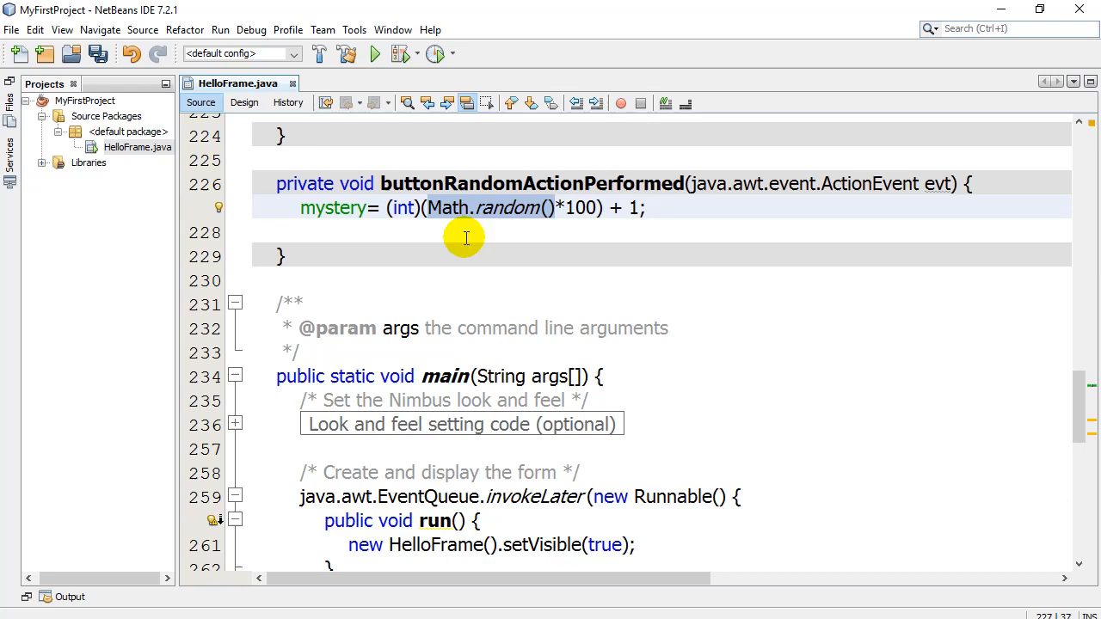
pyautogui.moveTo(507, 209)
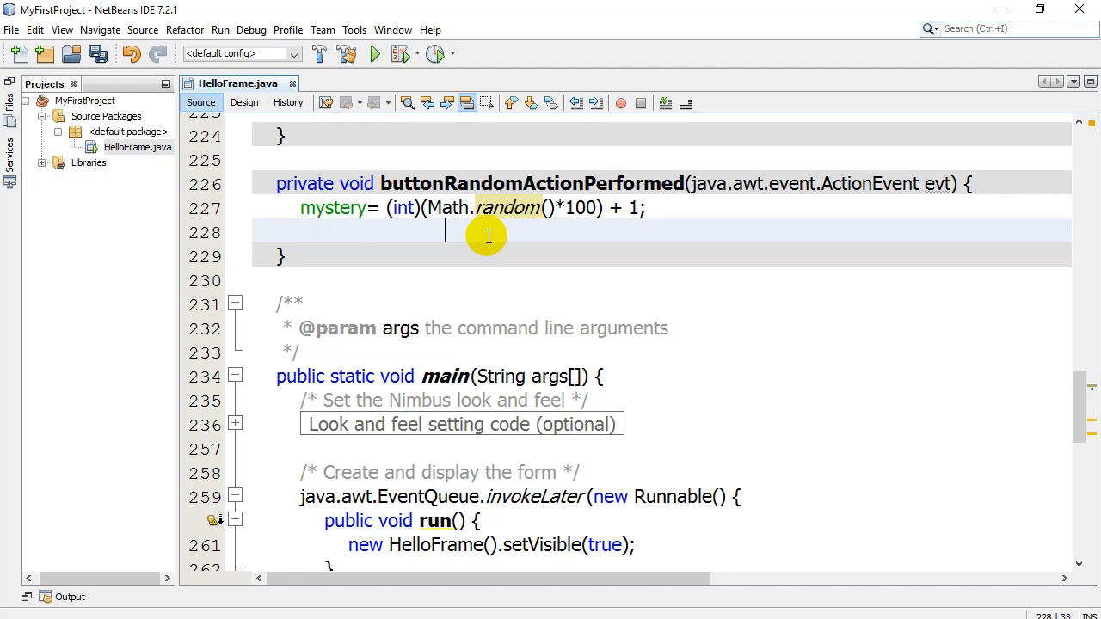
pyautogui.write('0-')
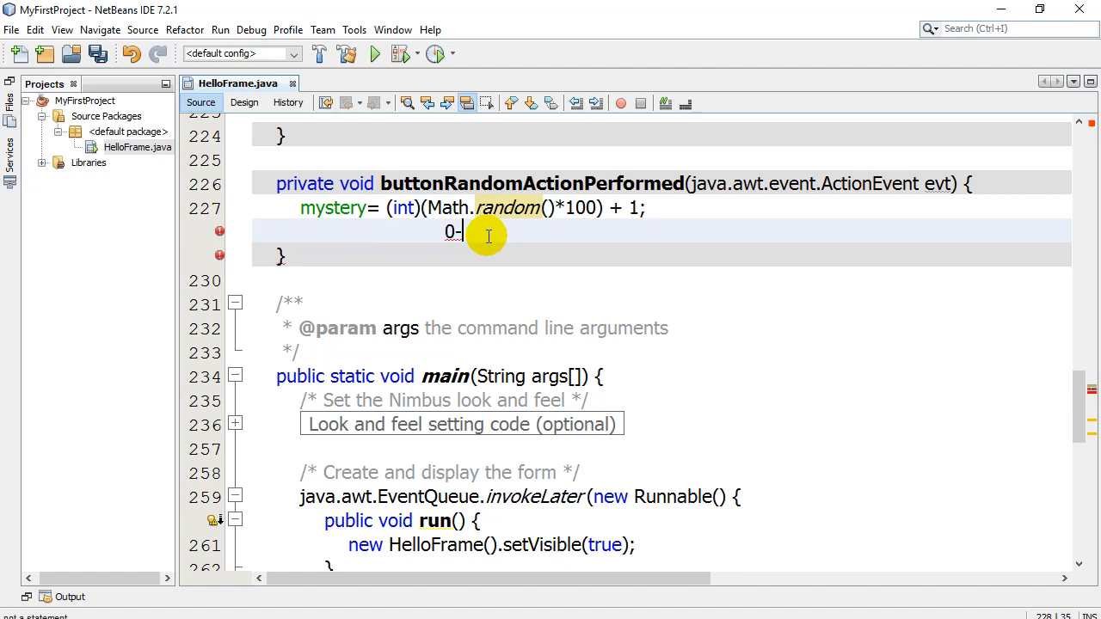
pyautogui.write('.999999')
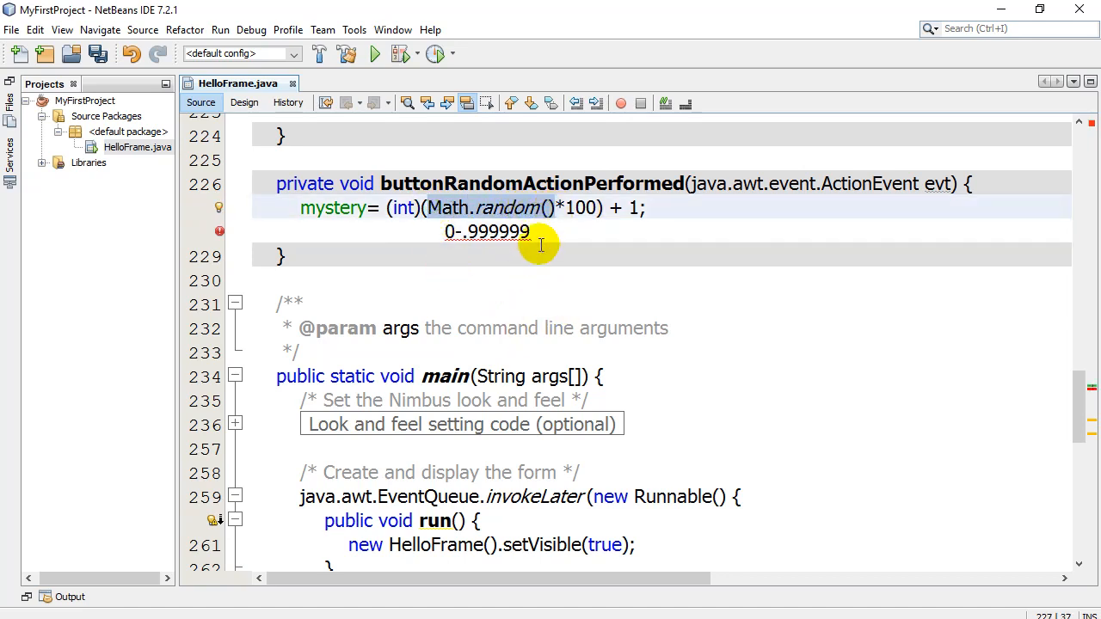
pyautogui.write('*100')
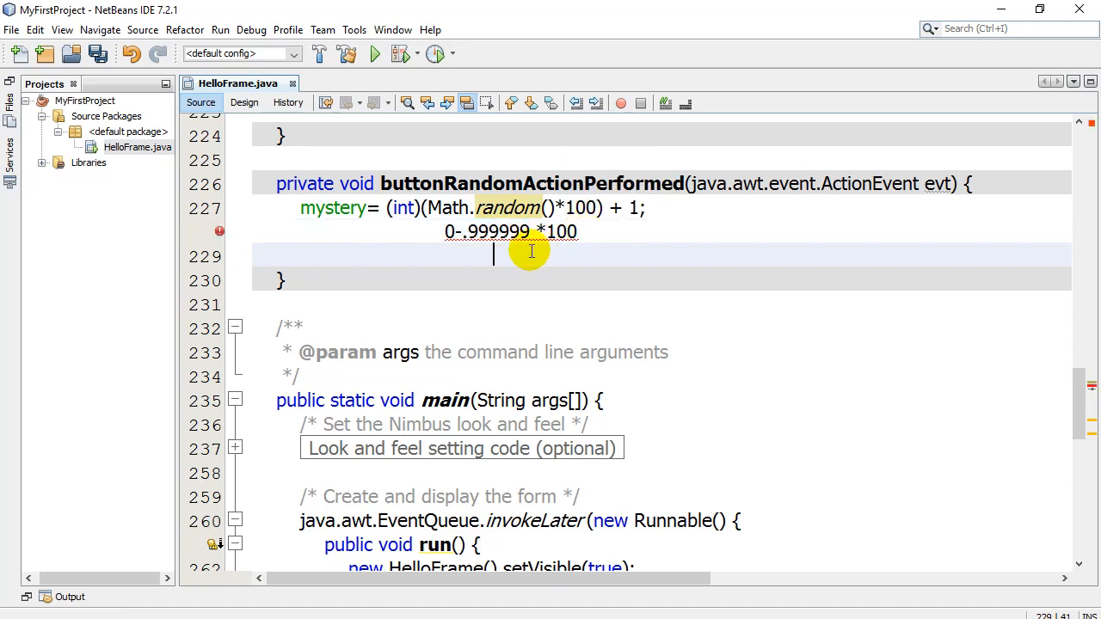
# Add the range notes 0-99.999, 0-99 and 1-100 on separate lines.
pyautogui.write('0-')
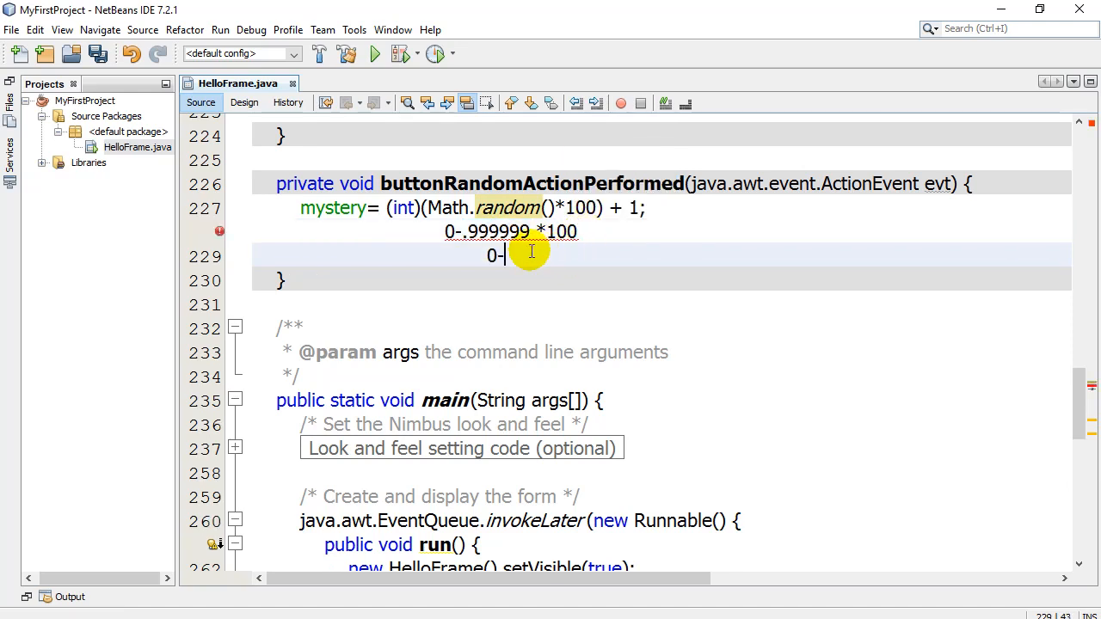
pyautogui.write('99.9999')
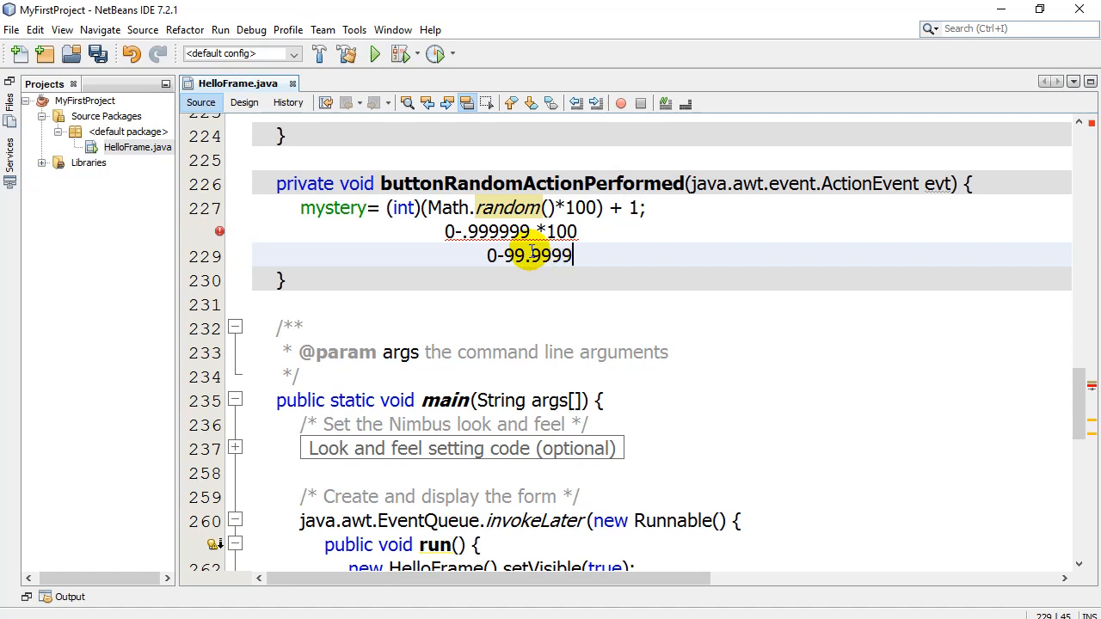
pyautogui.moveTo(460, 292)
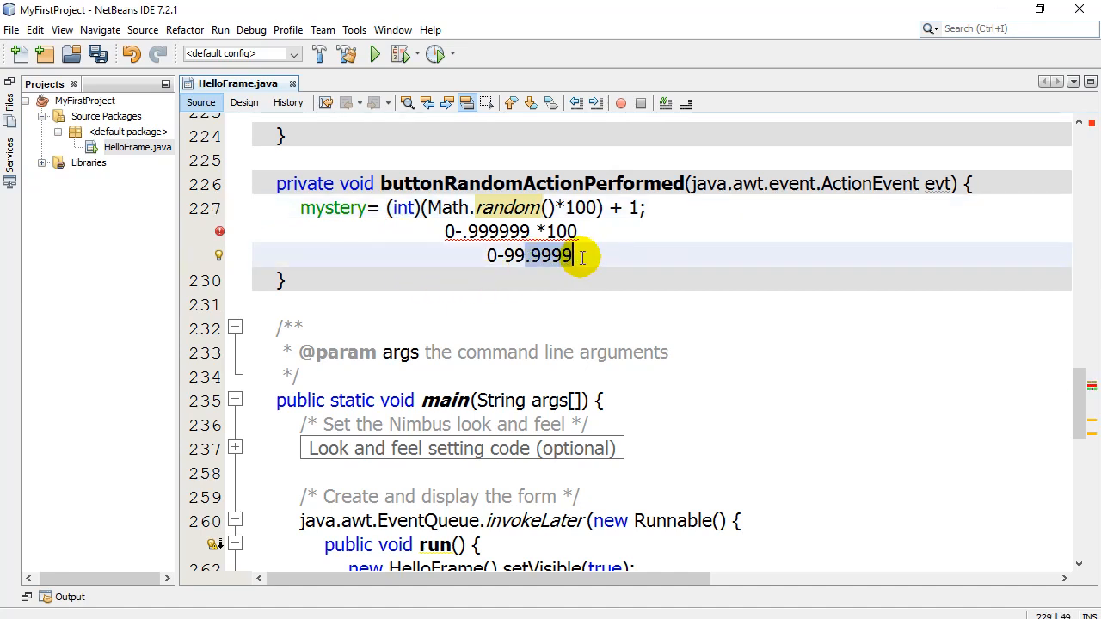
pyautogui.press('Backspace')
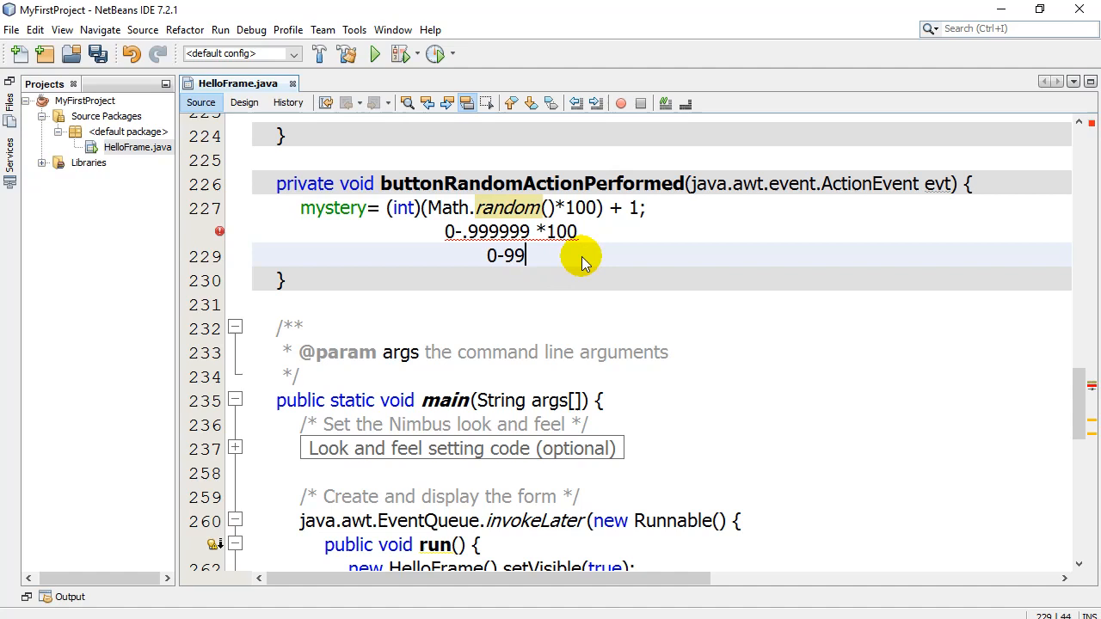
pyautogui.write('.999')
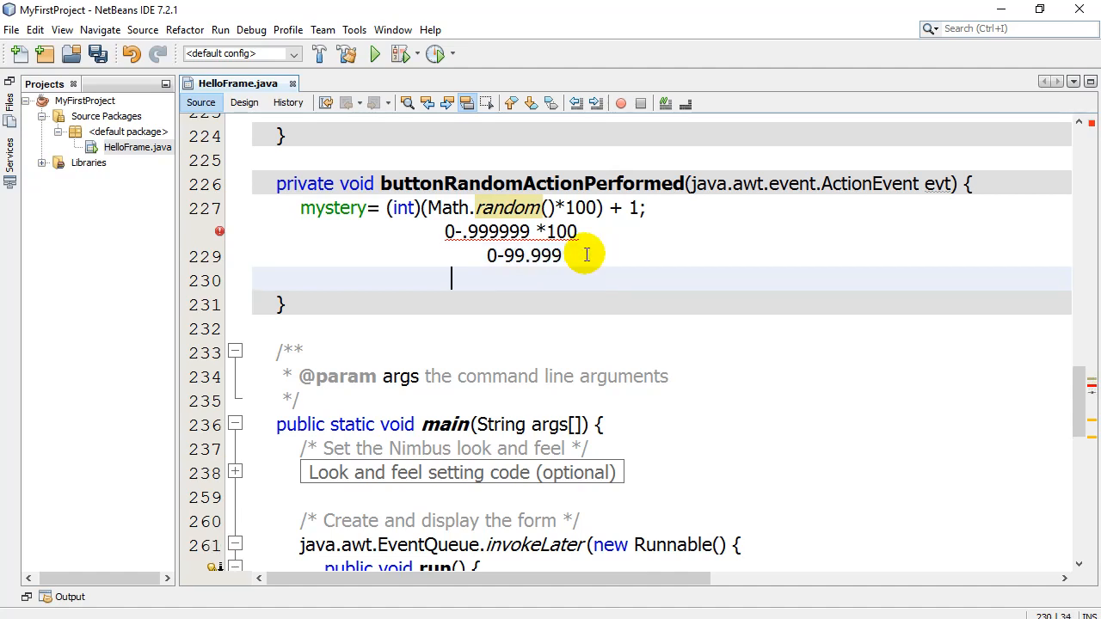
pyautogui.write('0-99')
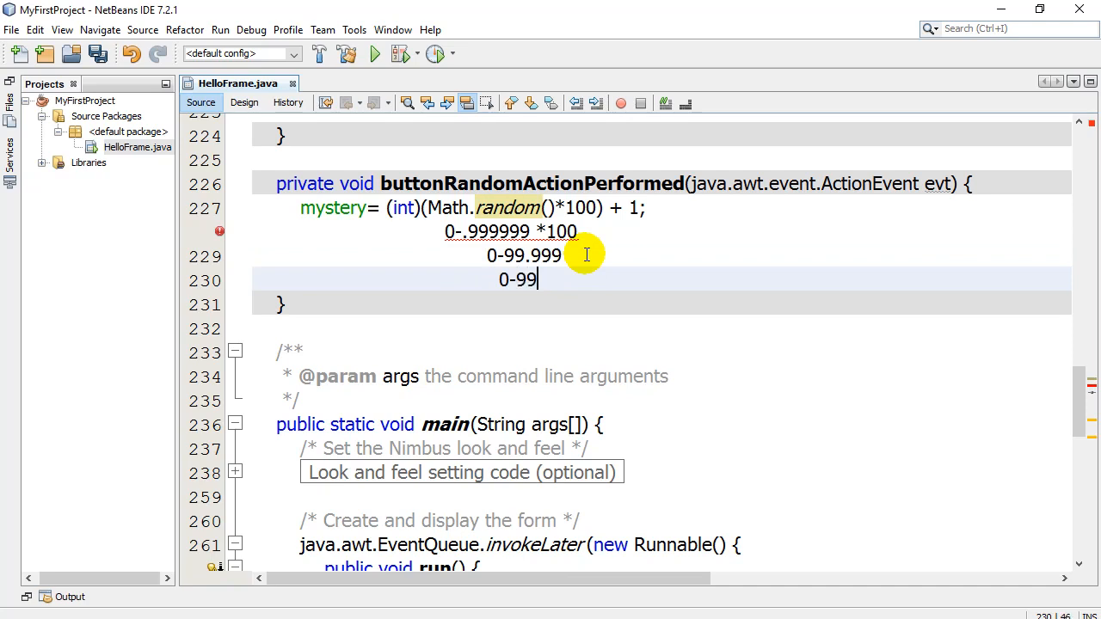
pyautogui.click(606, 208)
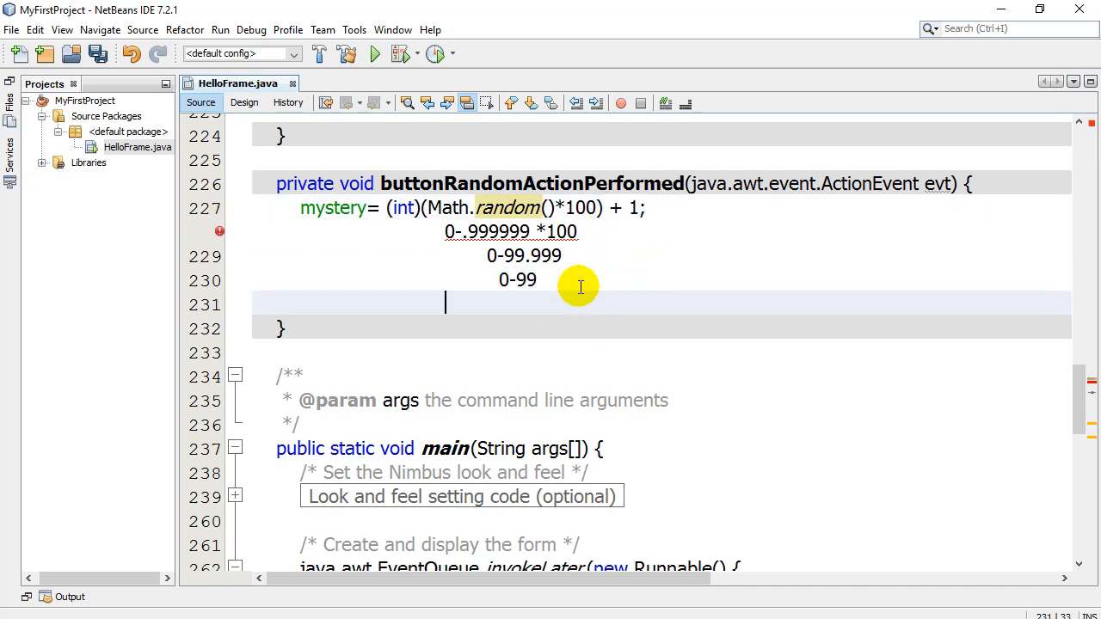
pyautogui.write('1-')
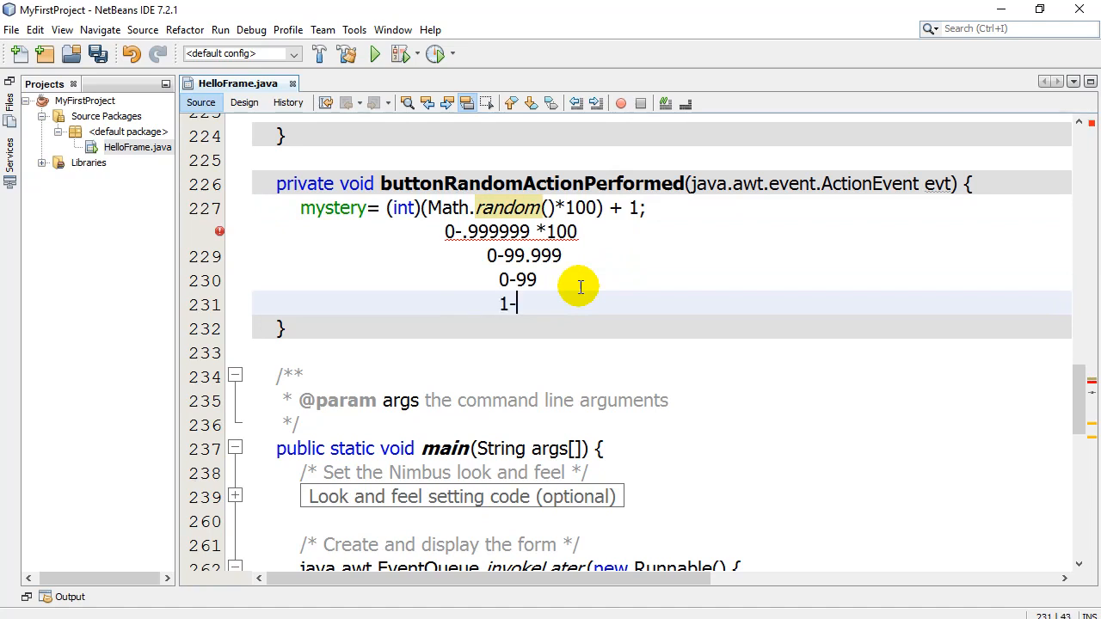
pyautogui.write('100')
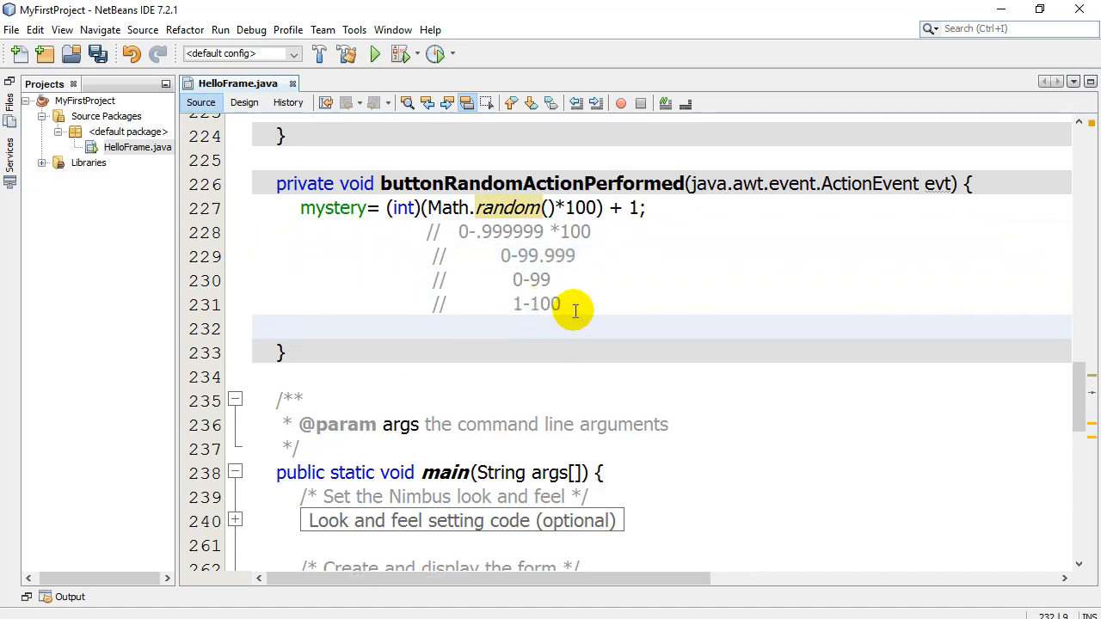
# Add textRandom.setText("" + mystery); after the range comments in the handler.
pyautogui.click(300, 327)
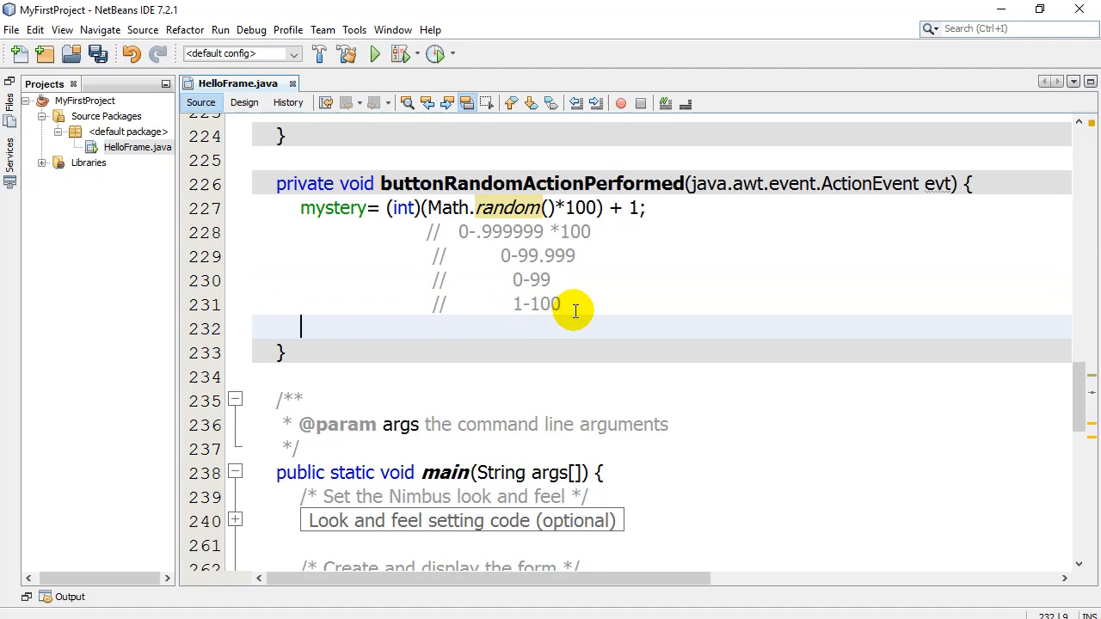
pyautogui.write('textRandom(')
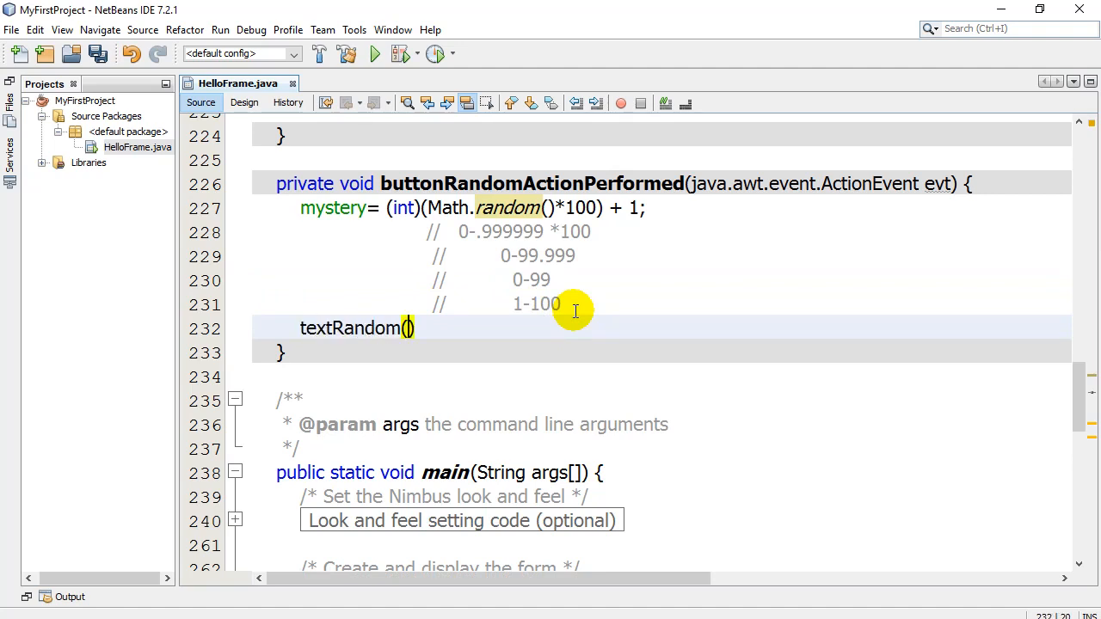
pyautogui.write('.setText("" +')
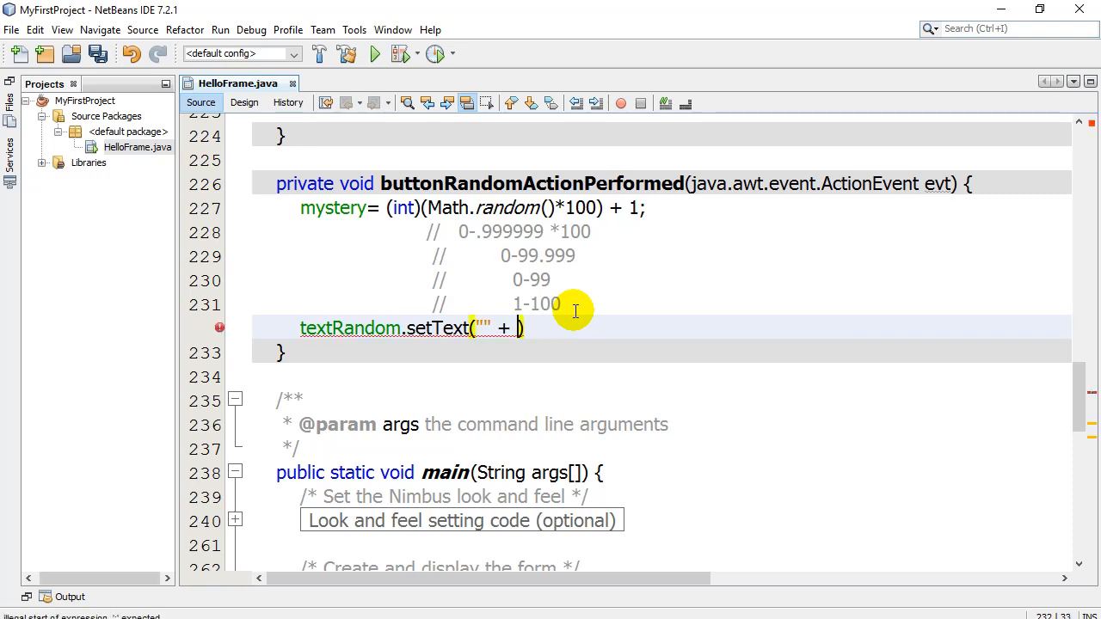
pyautogui.write('mystery);')
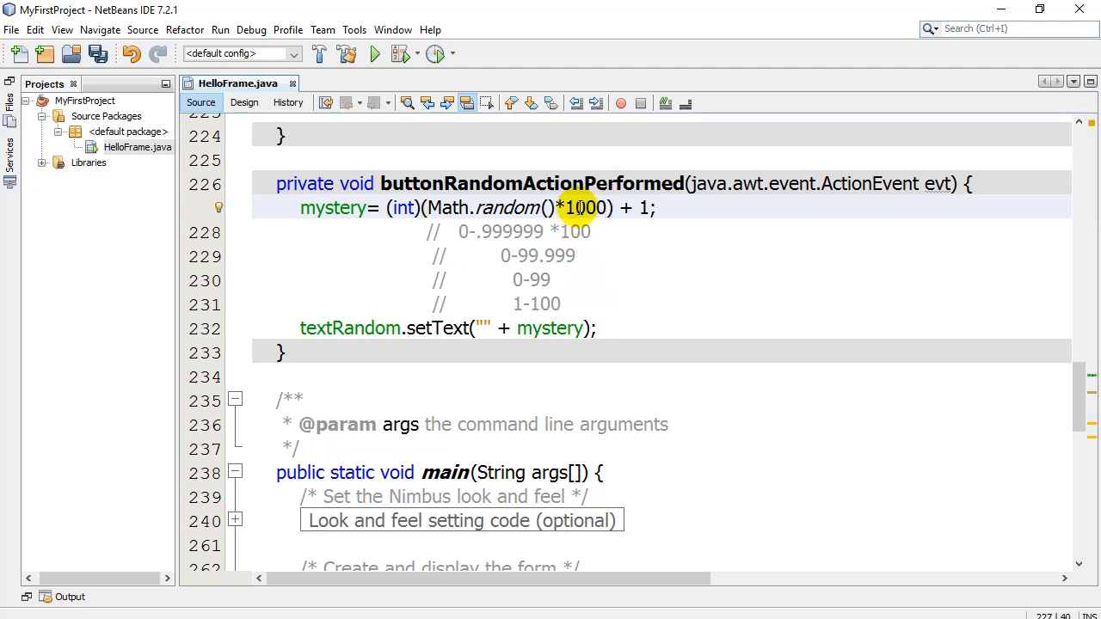
pyautogui.press('BackSpace')
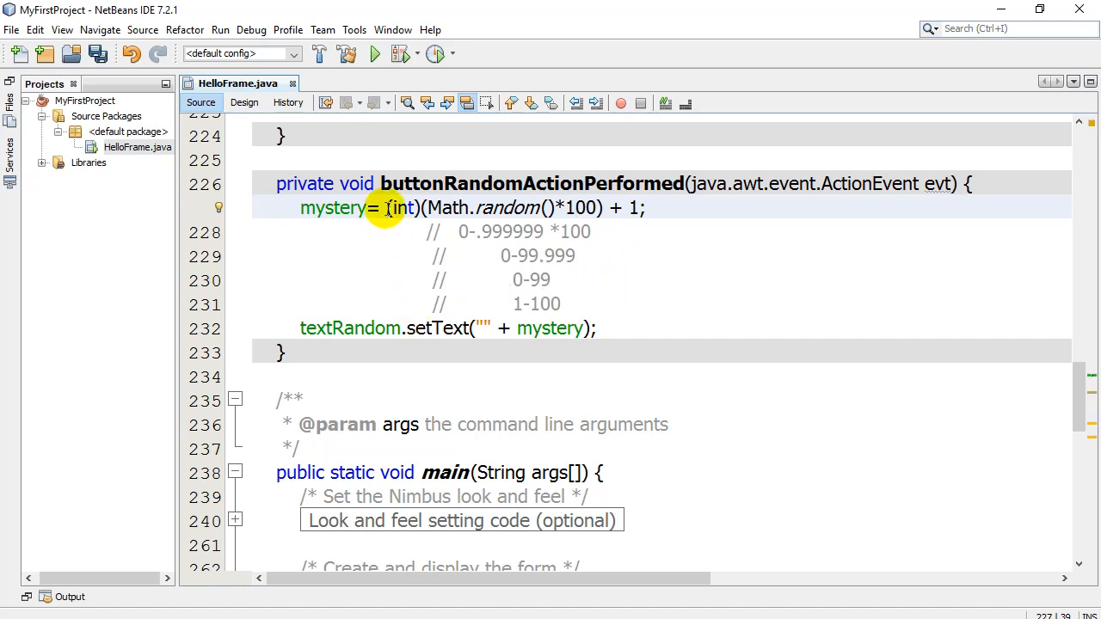
pyautogui.click(602, 303)
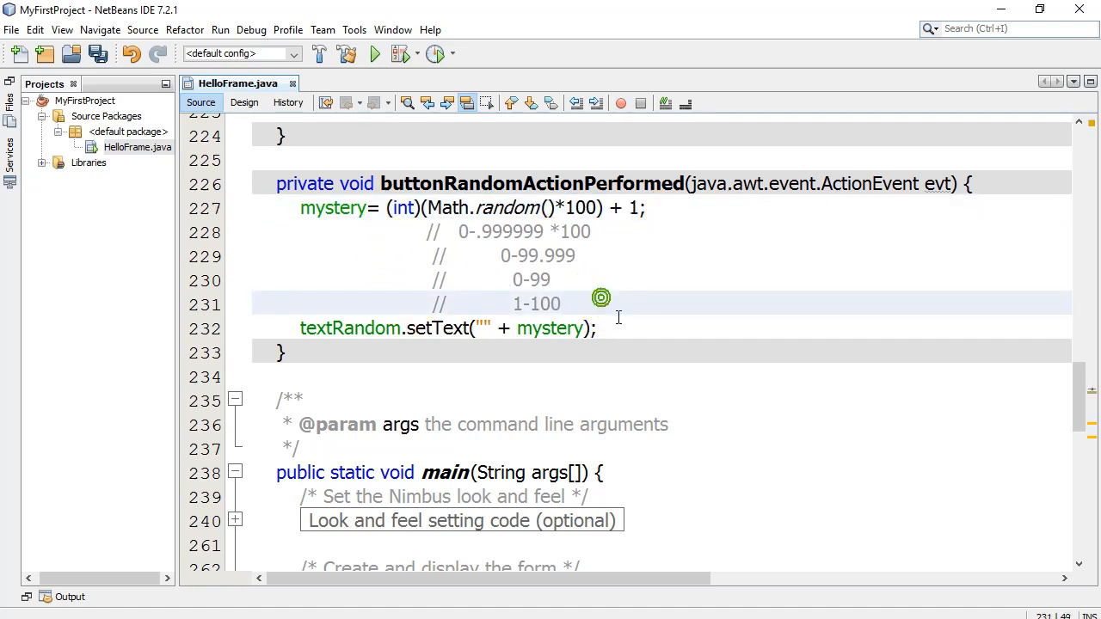
# Run HelloFrame.java and press Pick Random seven times, getting numbers like 53.0, 44.0, 27.0.
pyautogui.rightClick(138, 146)
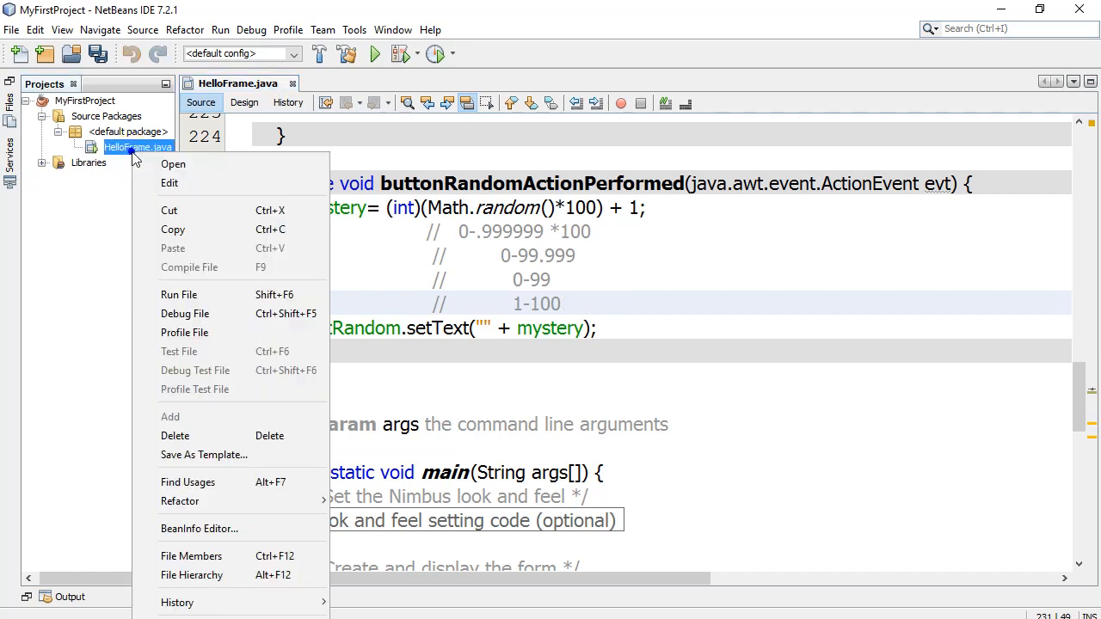
pyautogui.click(178, 294)
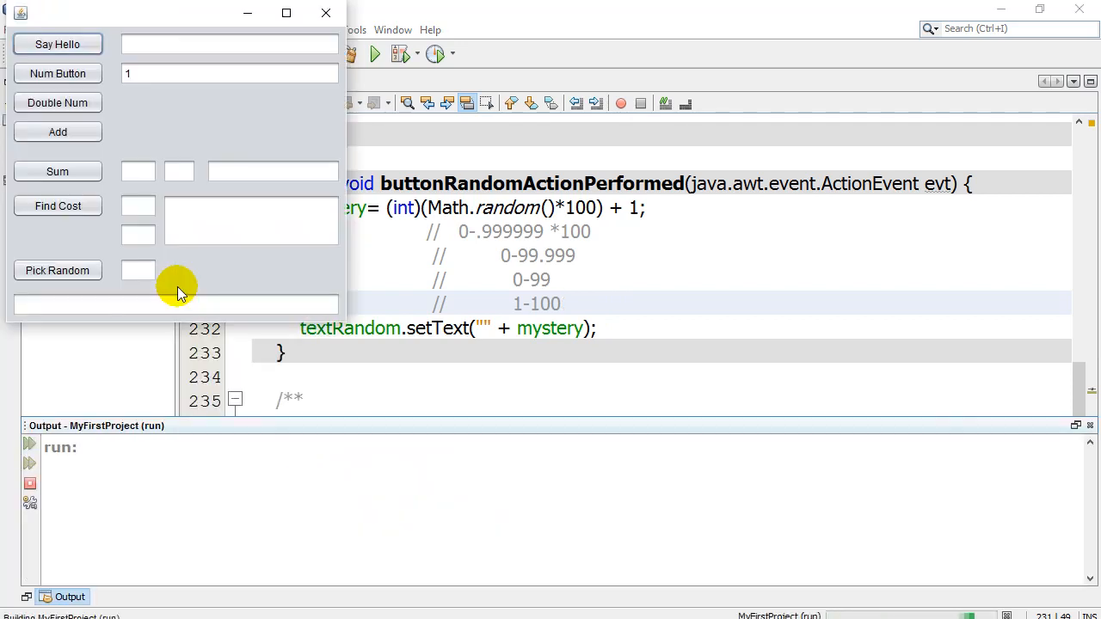
pyautogui.click(57, 270)
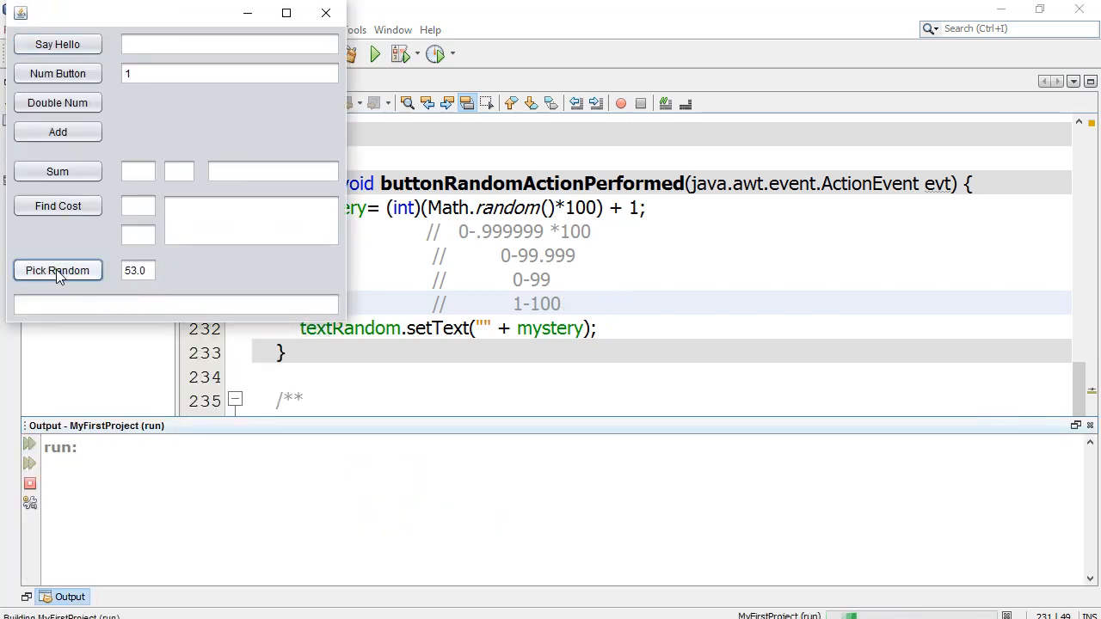
pyautogui.click(58, 270)
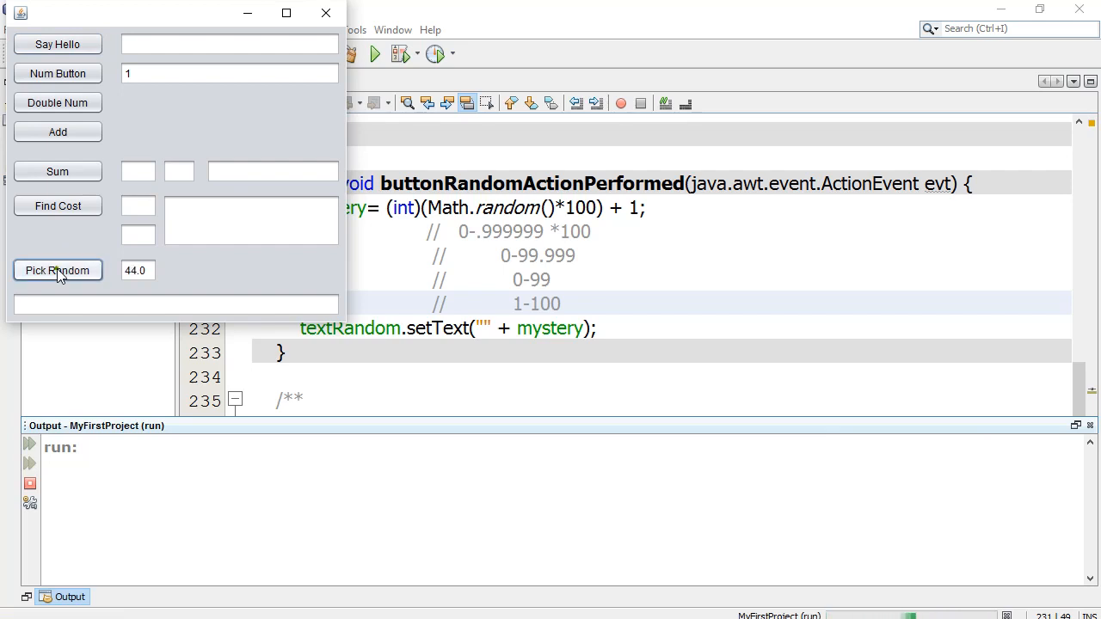
pyautogui.click(58, 270)
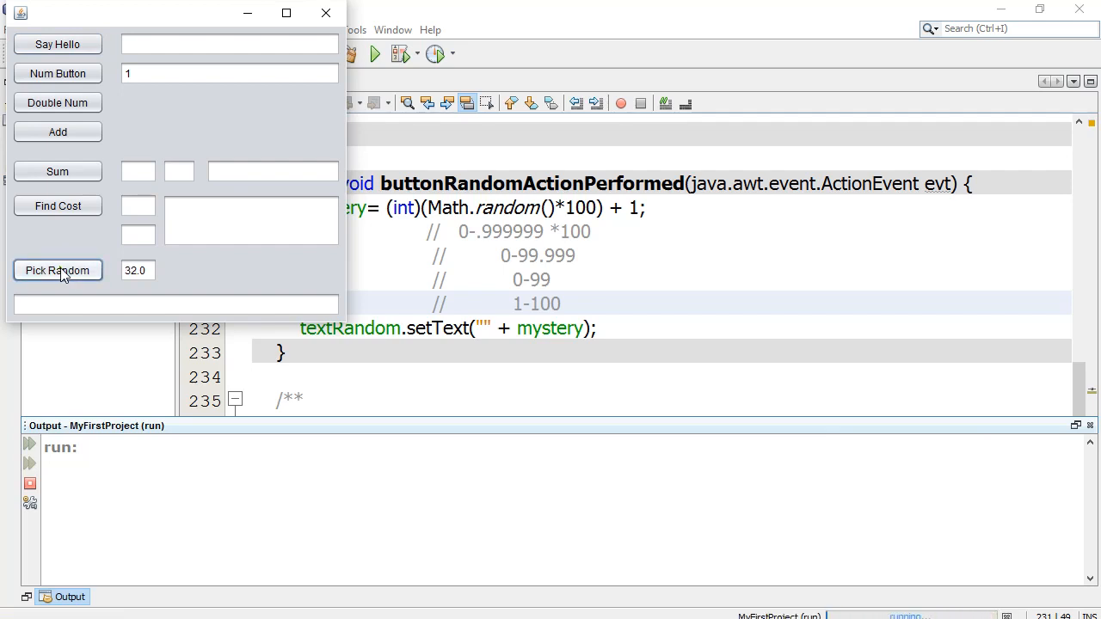
pyautogui.click(57, 270)
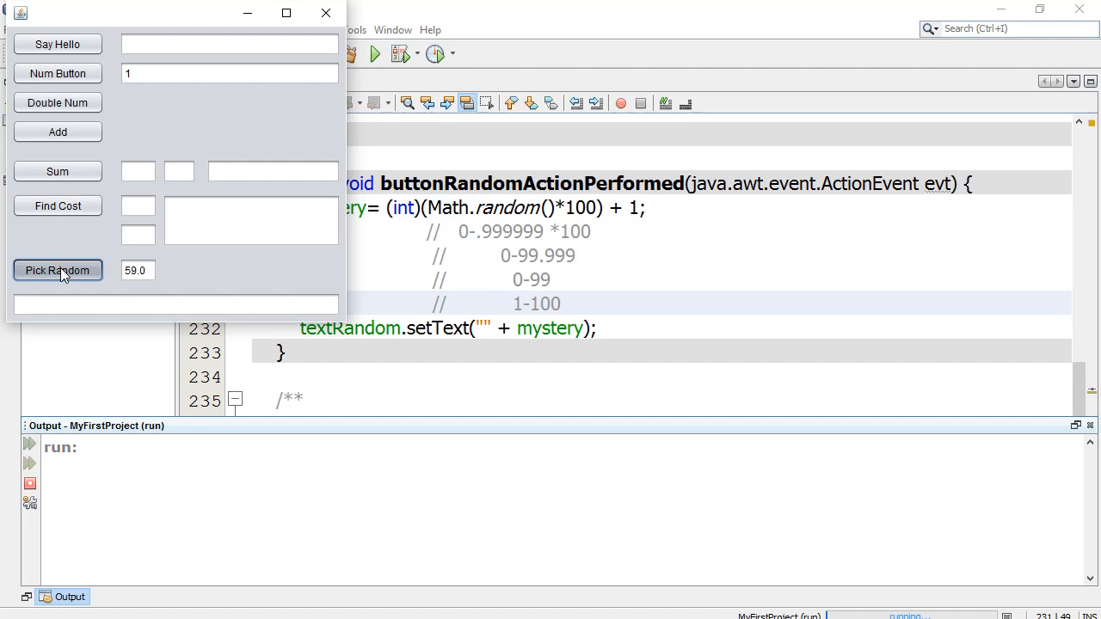
pyautogui.click(58, 270)
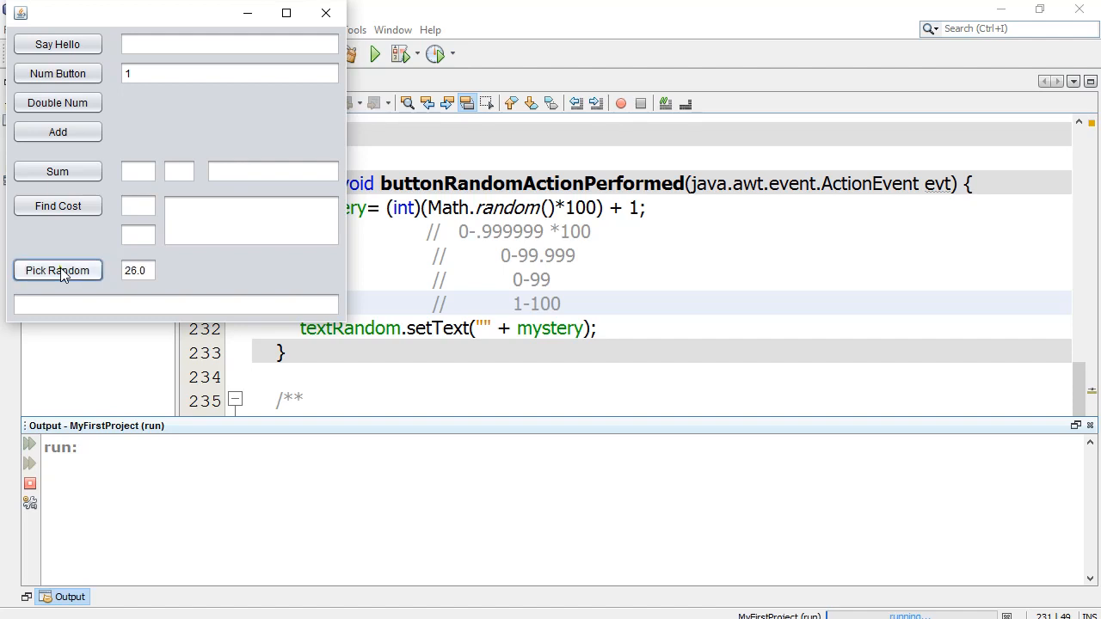
pyautogui.click(58, 270)
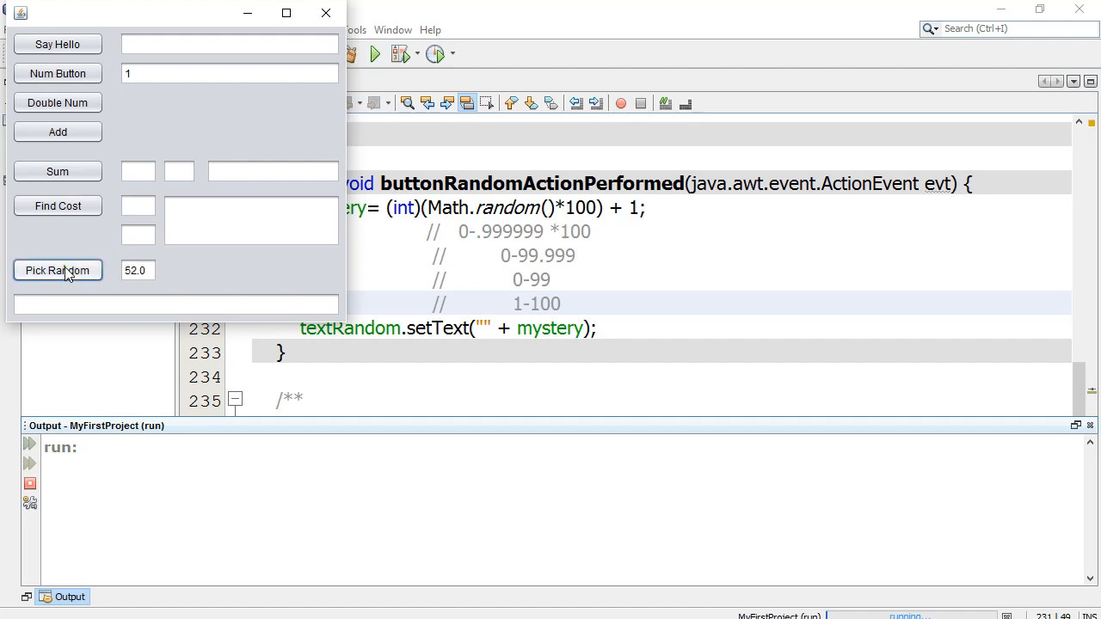
pyautogui.click(58, 270)
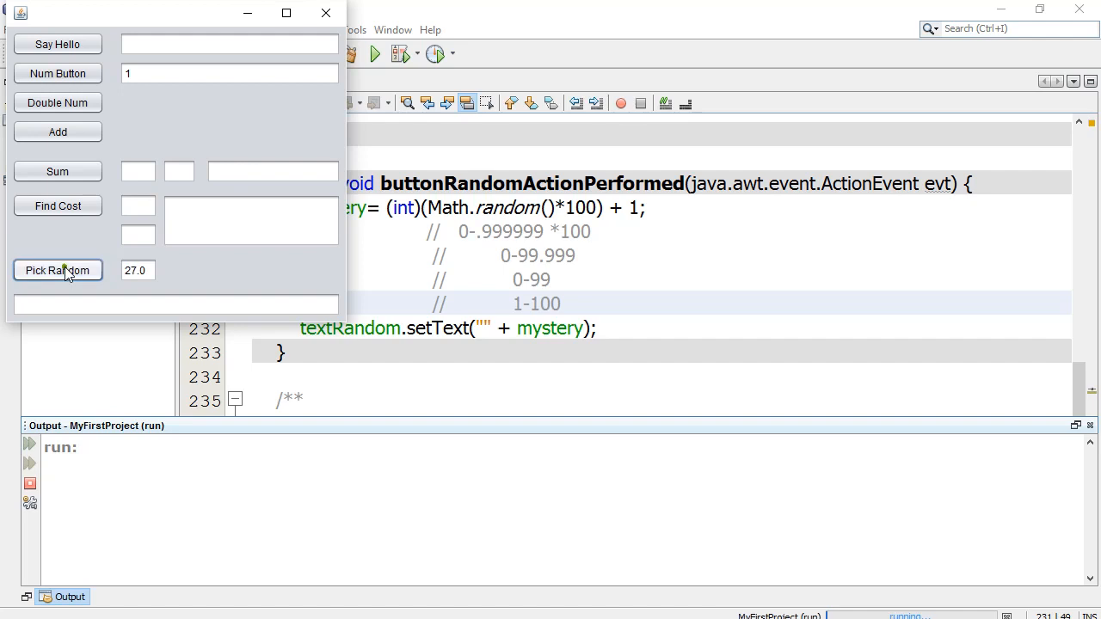
pyautogui.moveTo(56, 236)
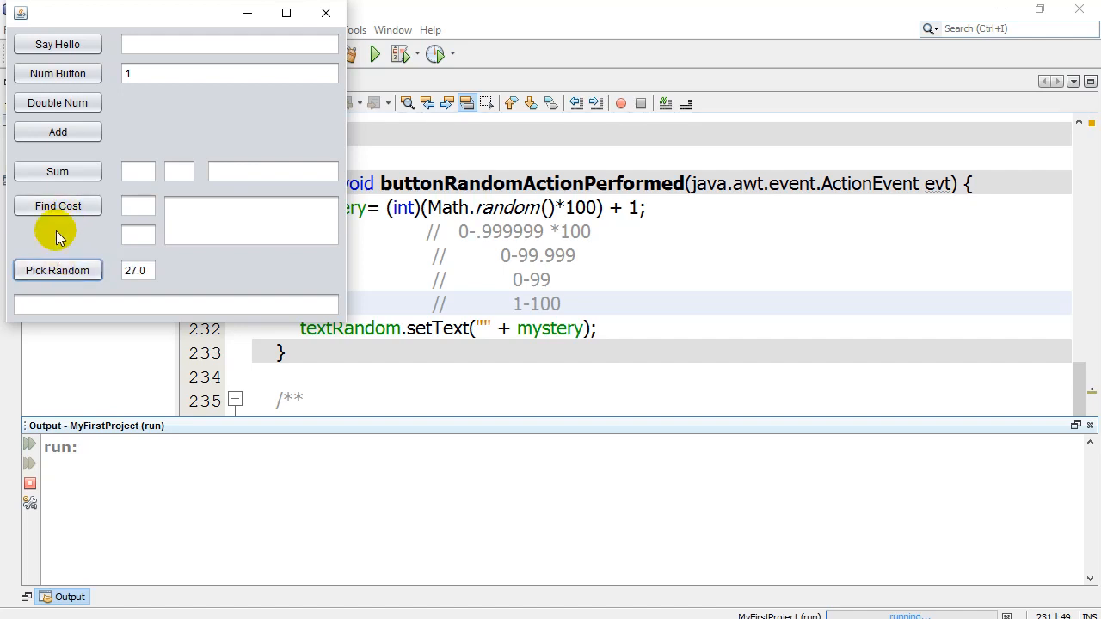